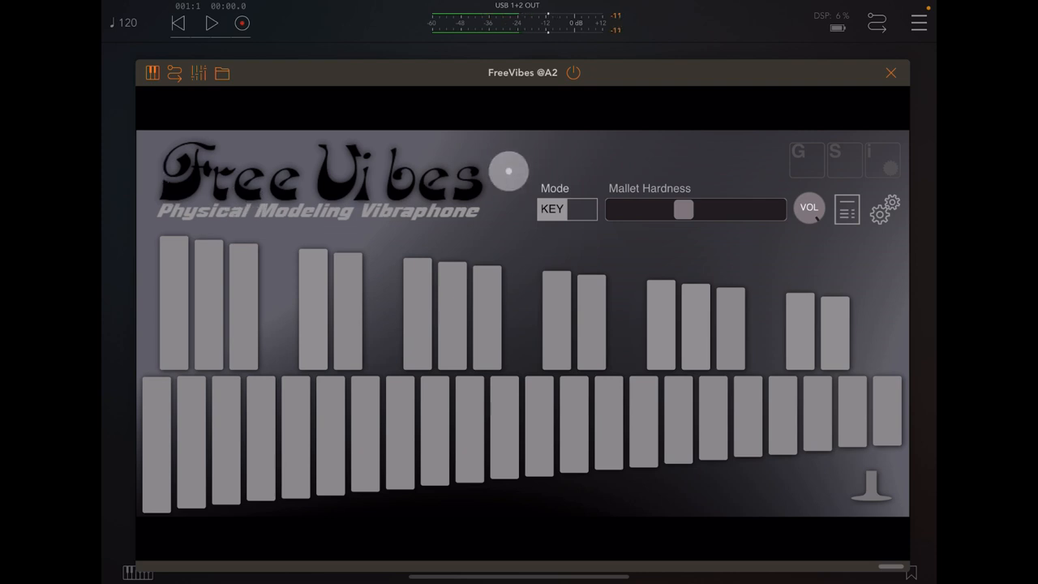
Reposition the FreeVibes view and strike a few vibraphone bars.
drag(509, 171, 564, 171)
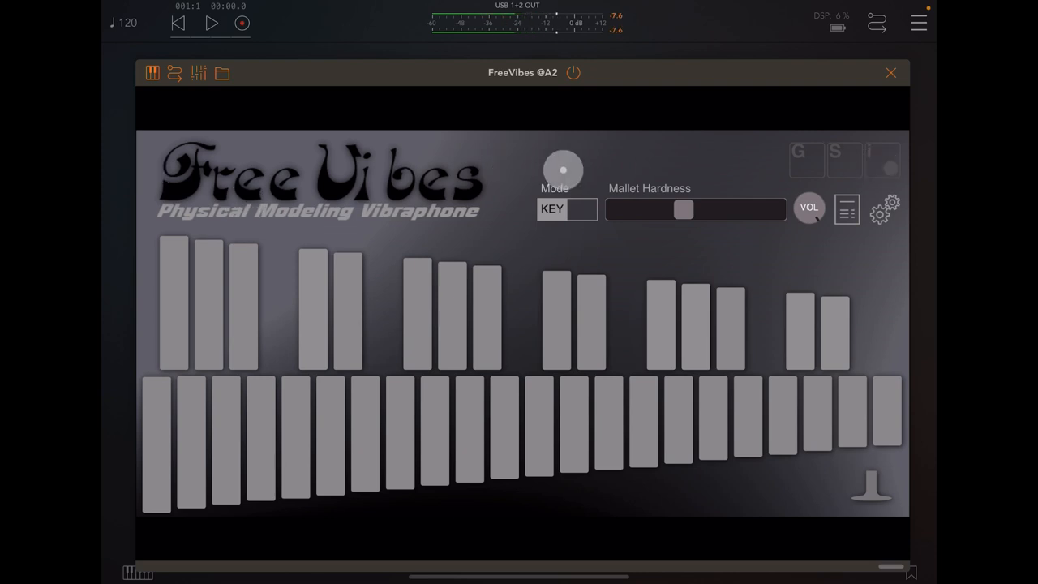
drag(563, 171, 607, 154)
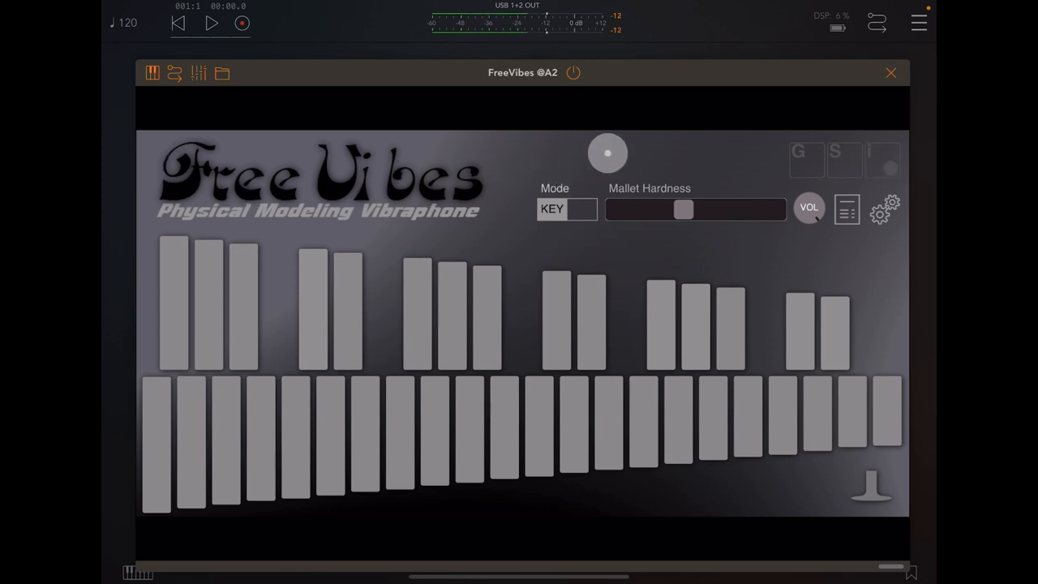
drag(606, 153, 391, 103)
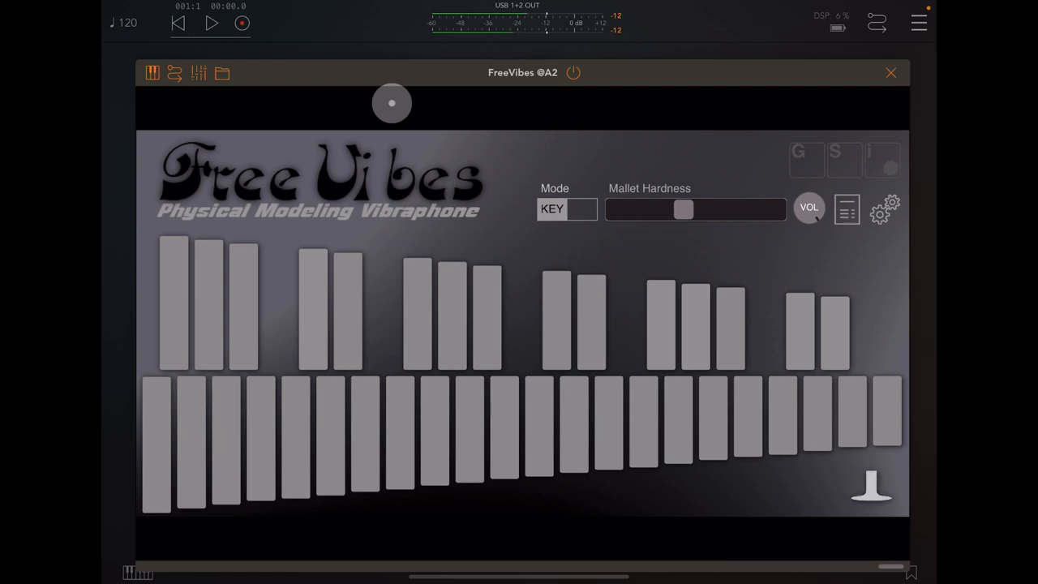
click(573, 426)
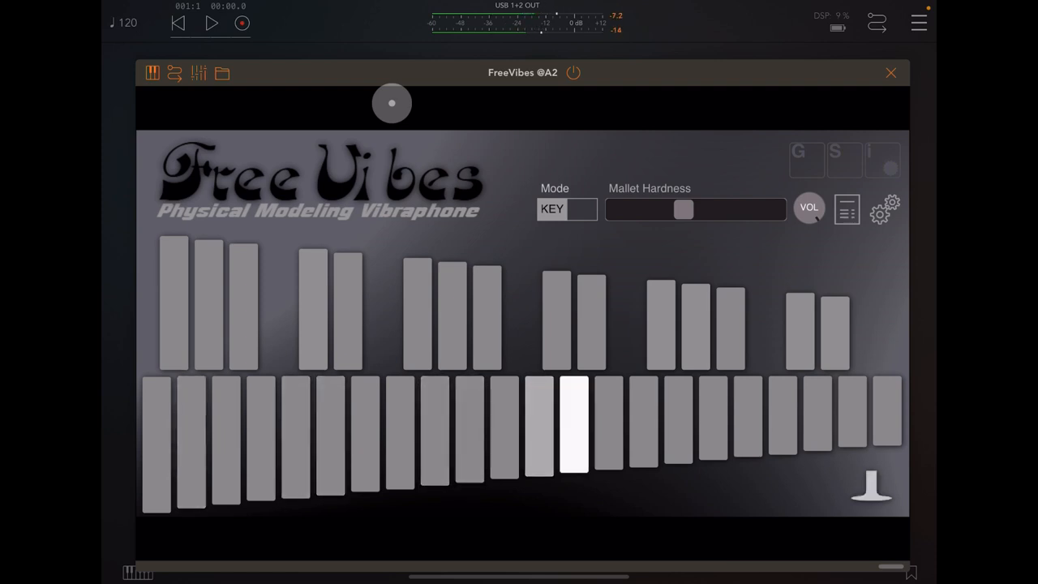
click(574, 425)
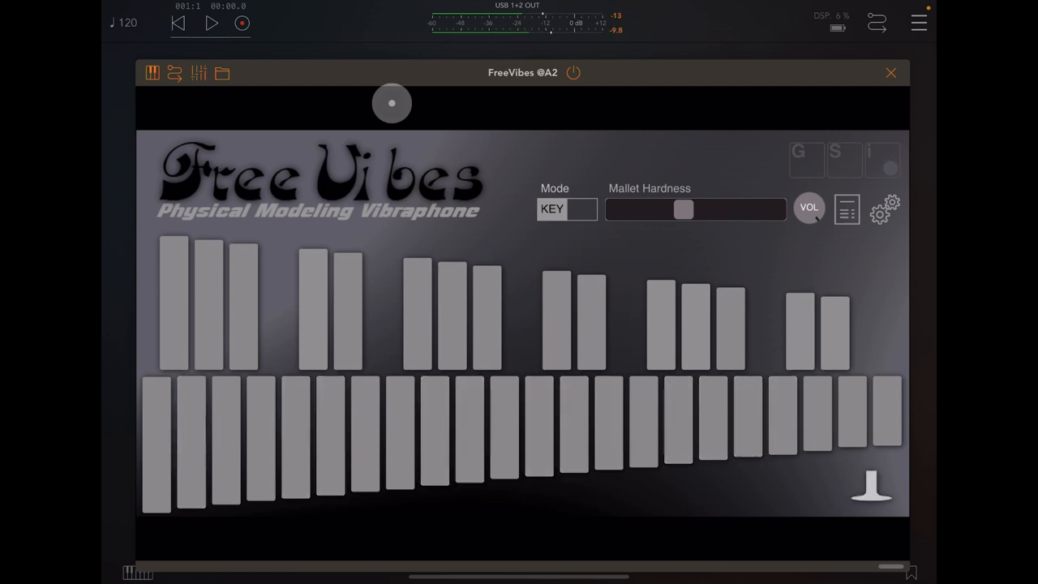
click(294, 434)
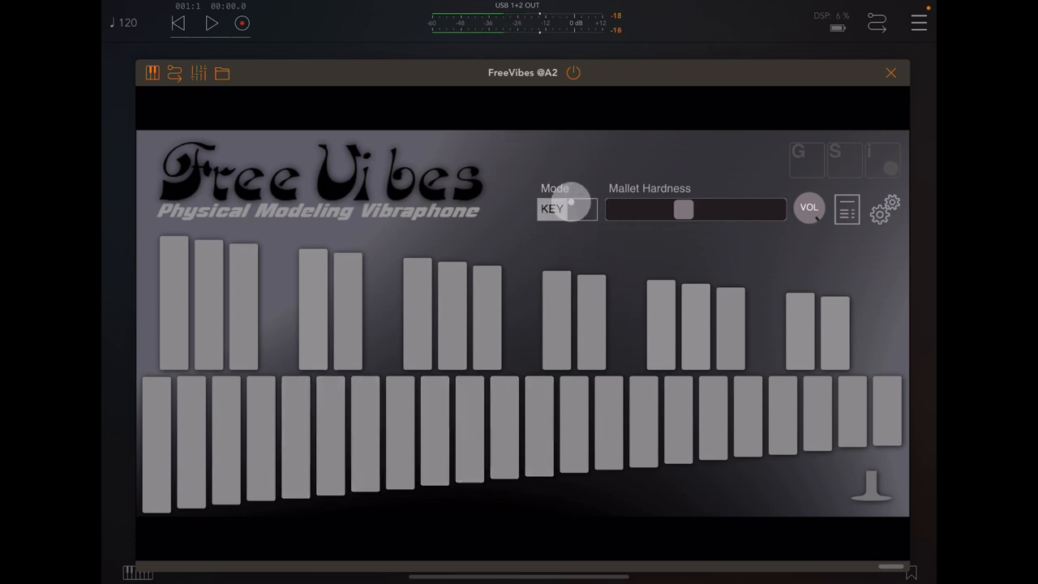
Play notes in mallet mode, return to keyboard mode, and adjust mallet hardness.
drag(568, 209, 531, 185)
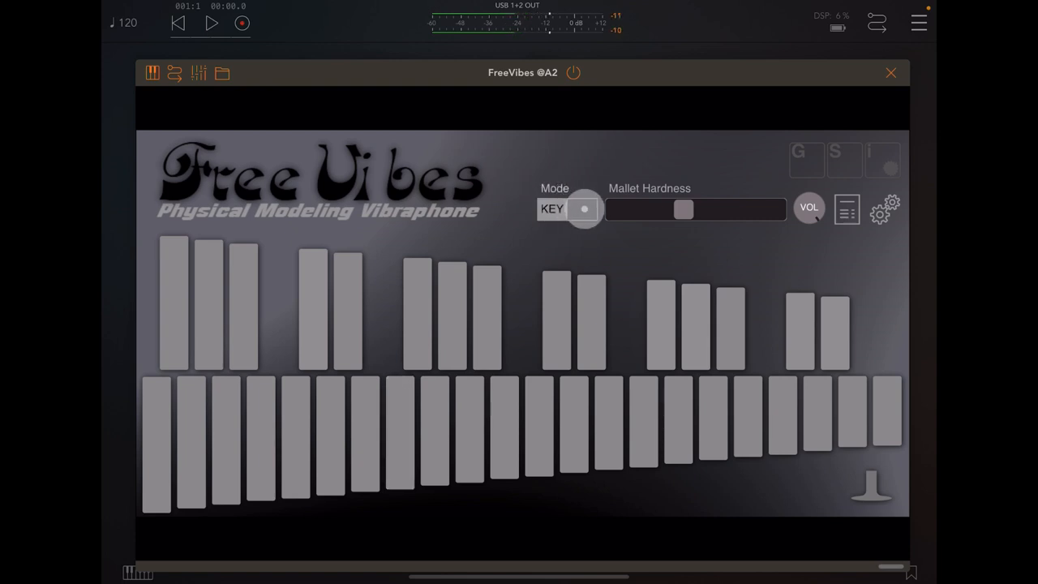
drag(584, 210, 490, 149)
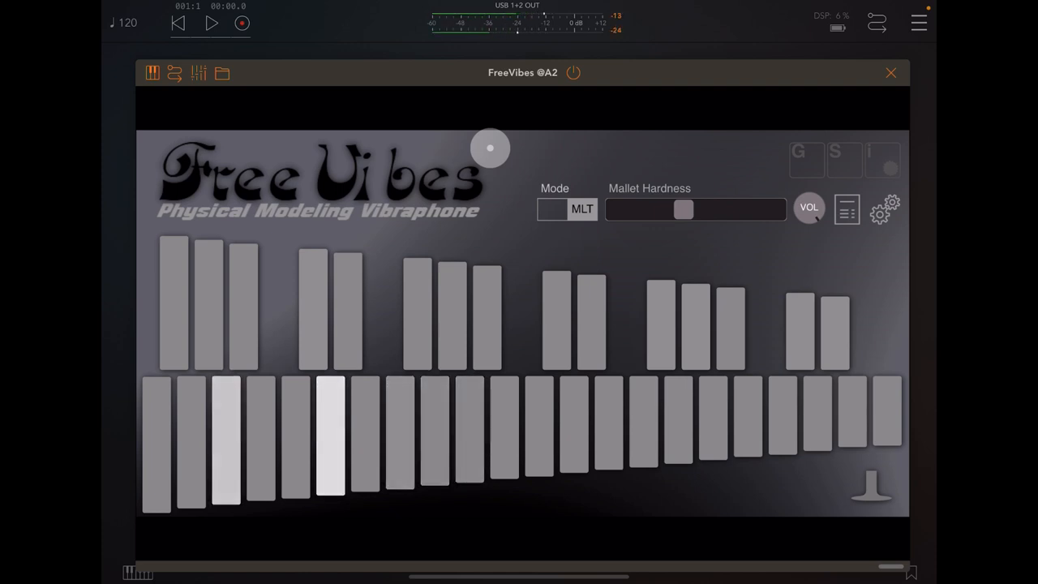
click(539, 425)
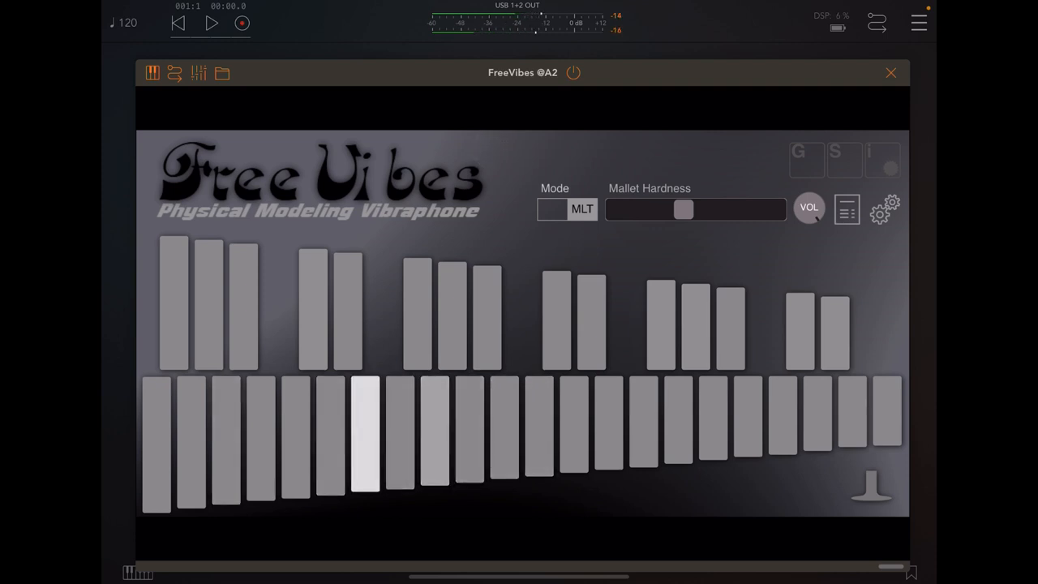
click(365, 434)
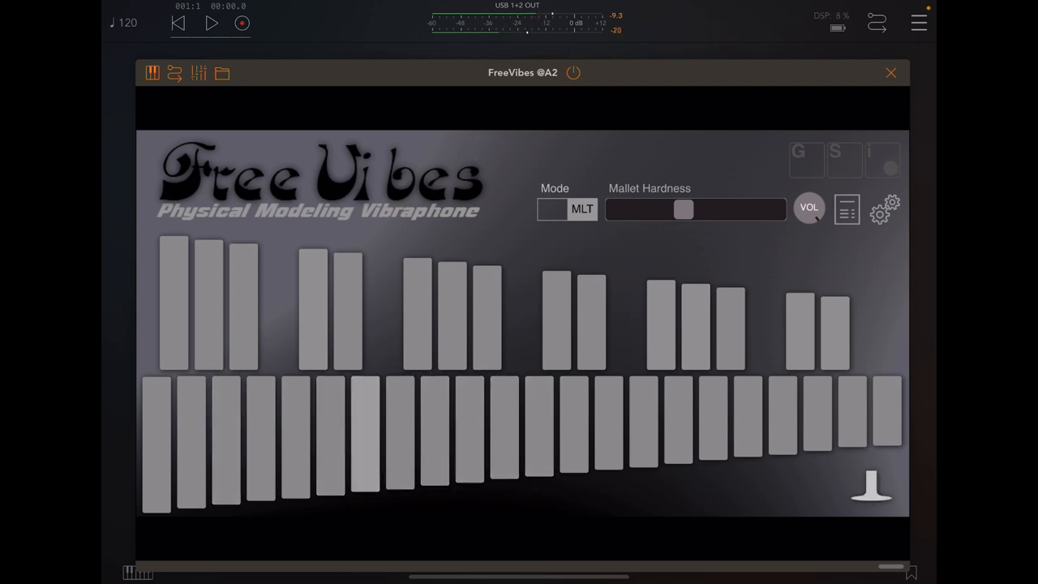
click(538, 429)
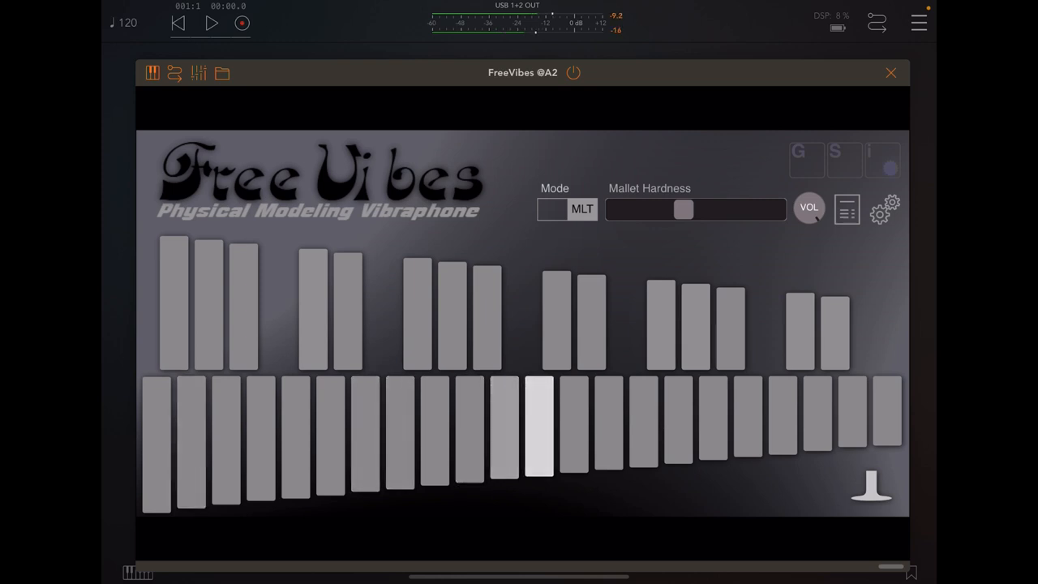
click(502, 426)
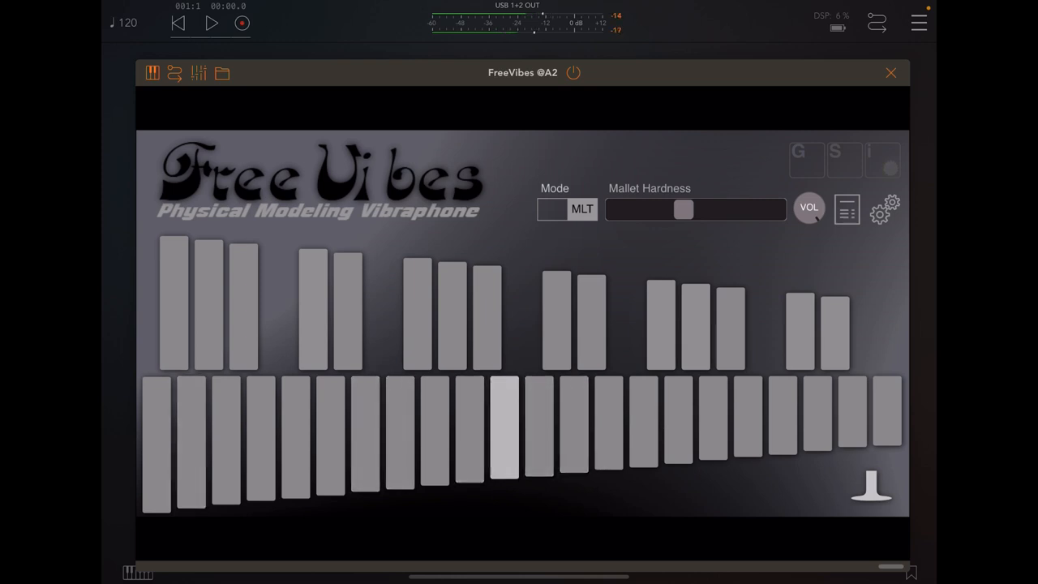
click(545, 209)
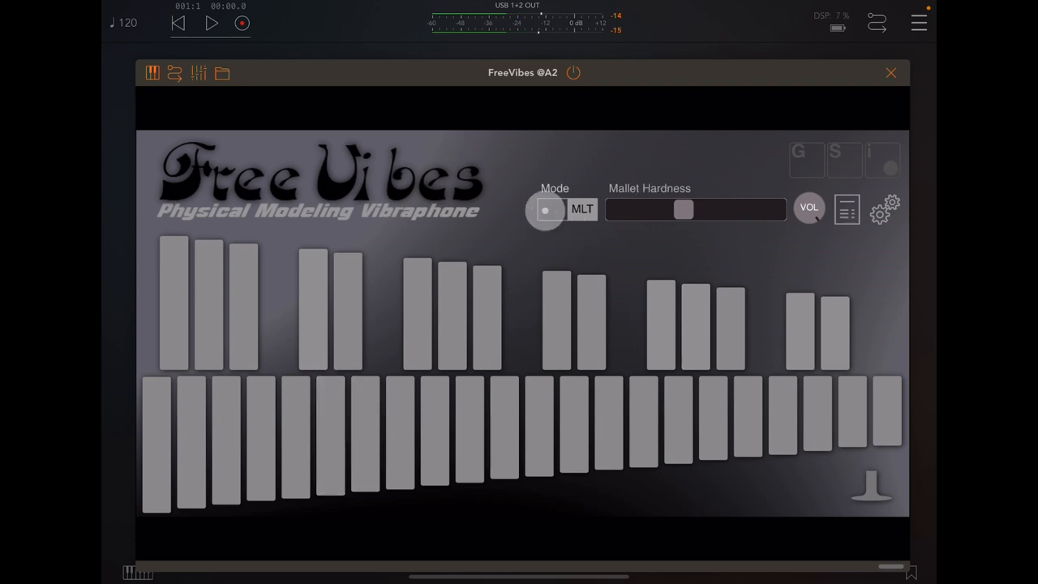
click(545, 209)
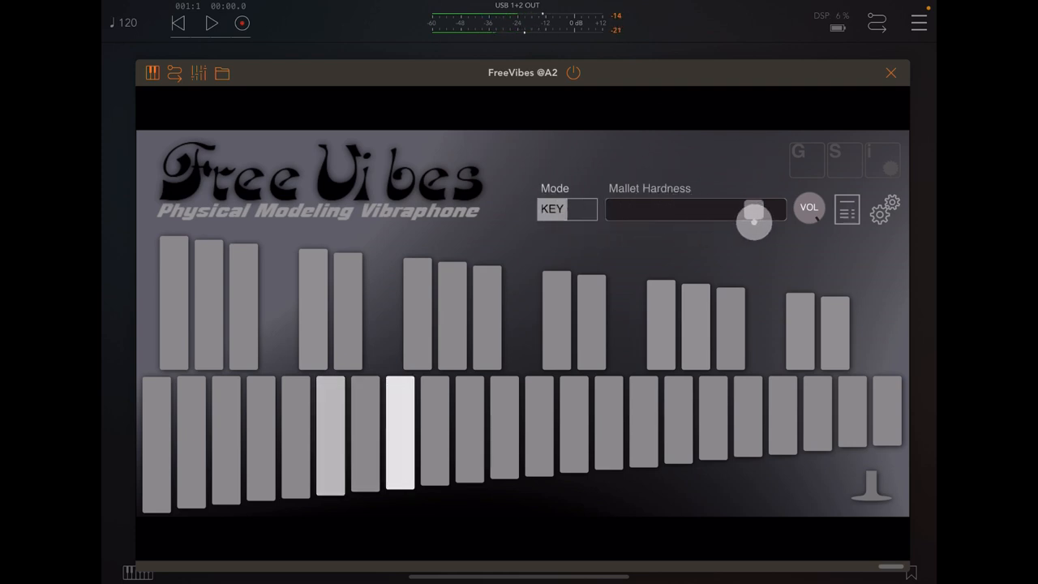
drag(755, 221, 684, 227)
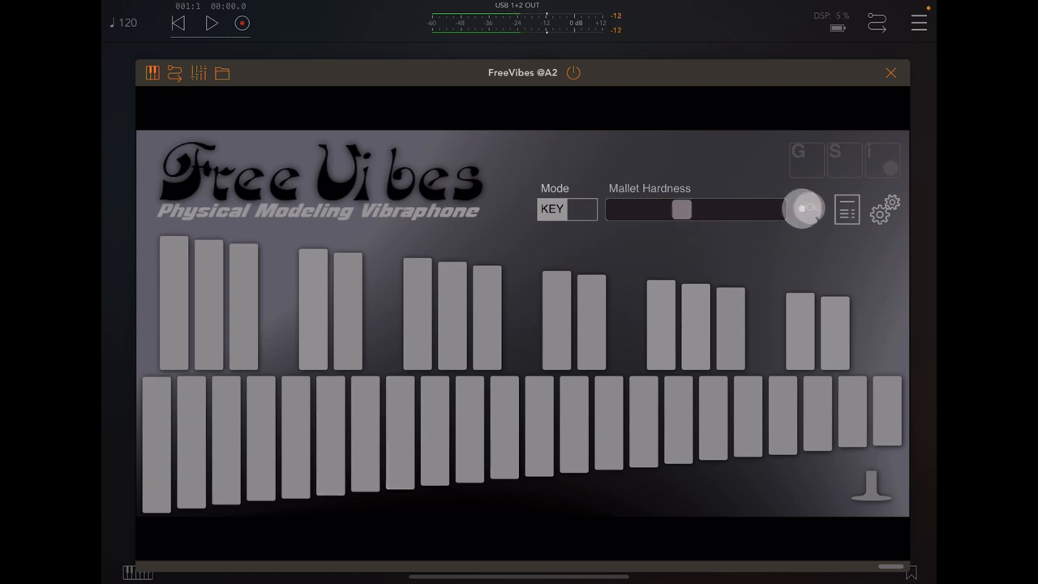
Read through the FreeVibes USAGE manual page, then close it.
click(845, 209)
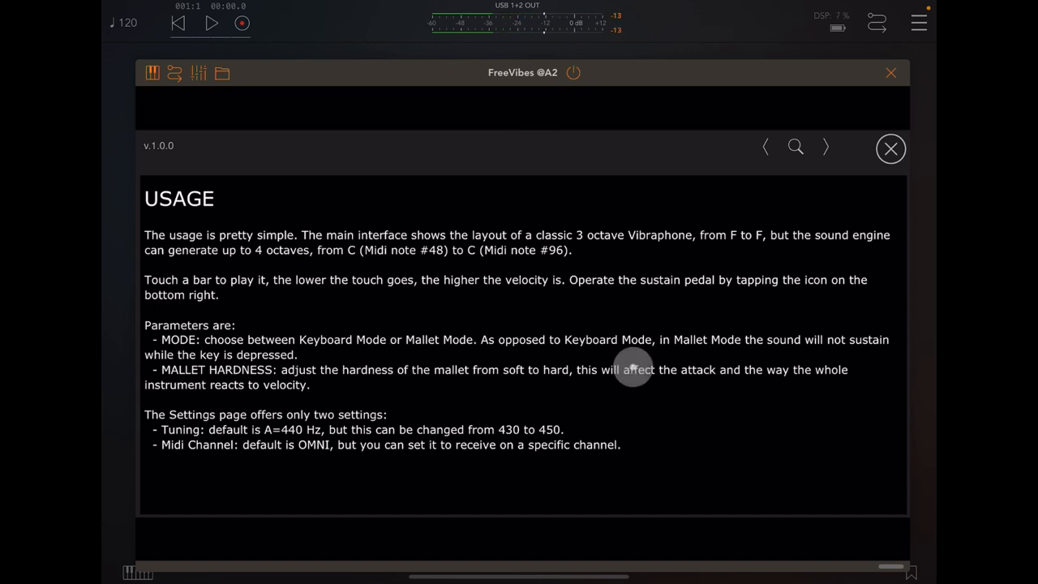
mouse_move(736, 485)
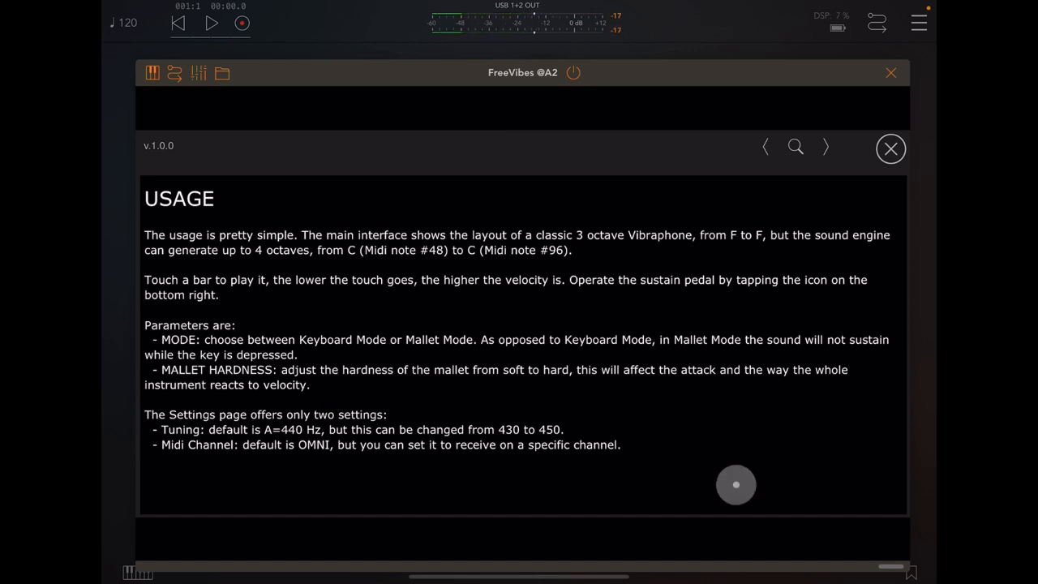
scroll(down, 3)
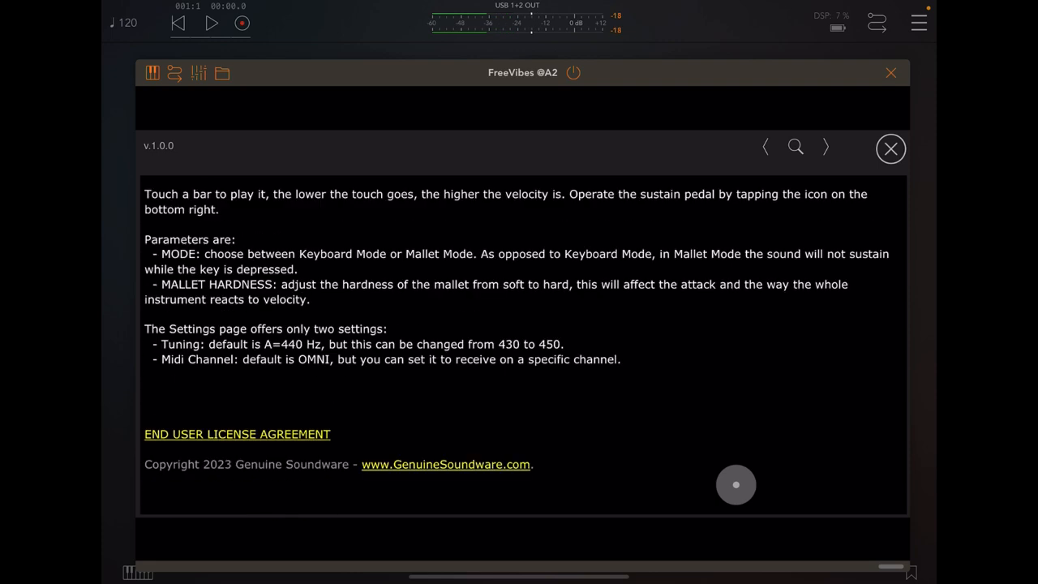
mouse_move(612, 392)
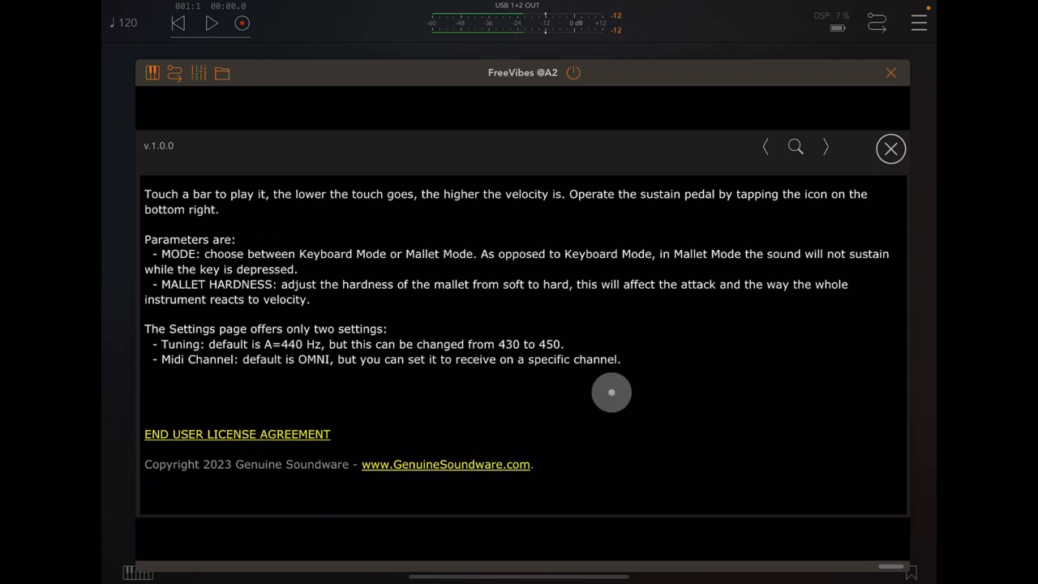
scroll(up, 3)
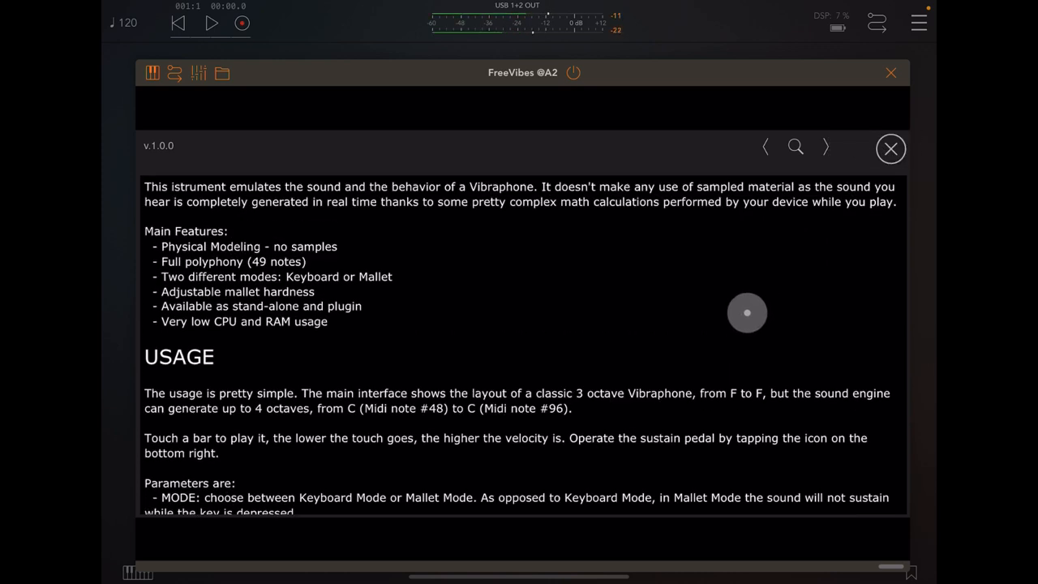
mouse_move(890, 123)
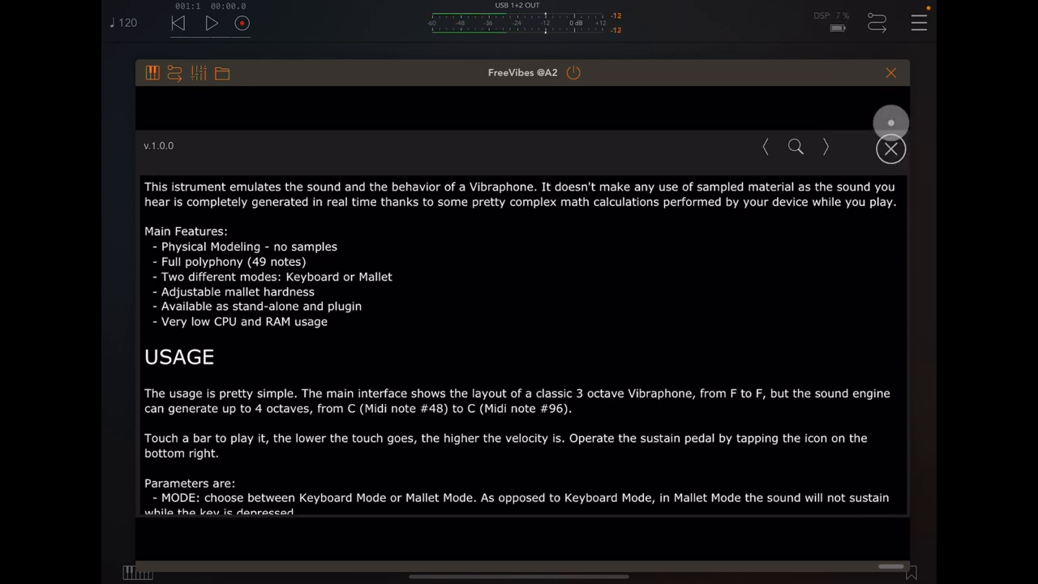
click(891, 149)
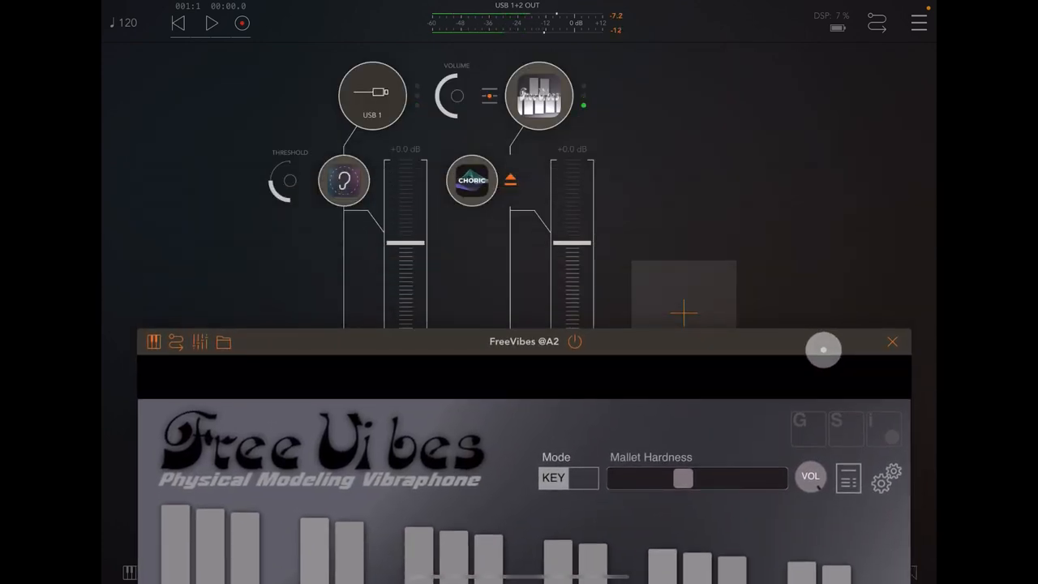
Move the FreeVibes window up to reveal the full keyboard and play several bars.
drag(823, 350, 641, 322)
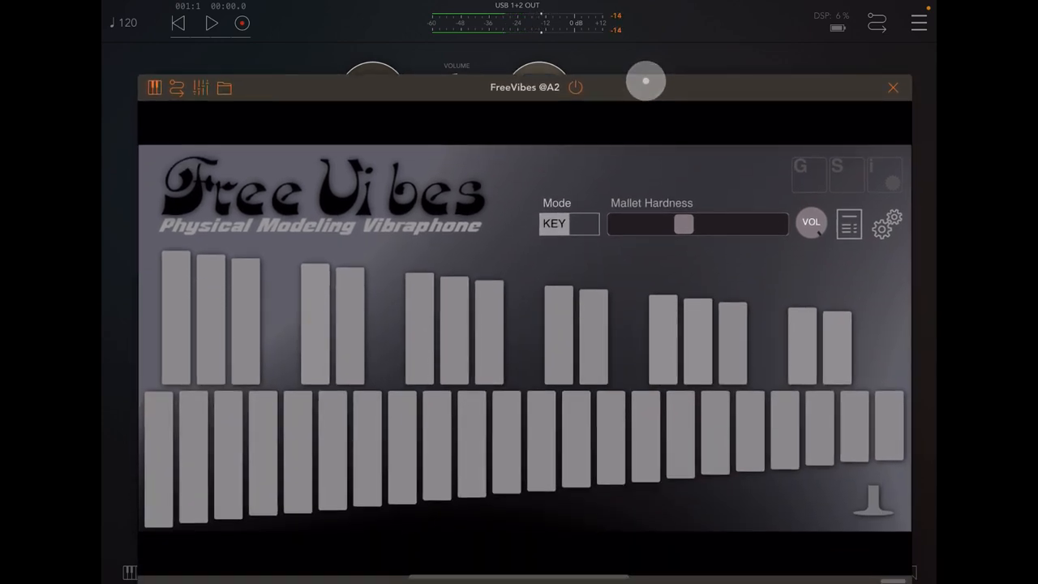
click(297, 450)
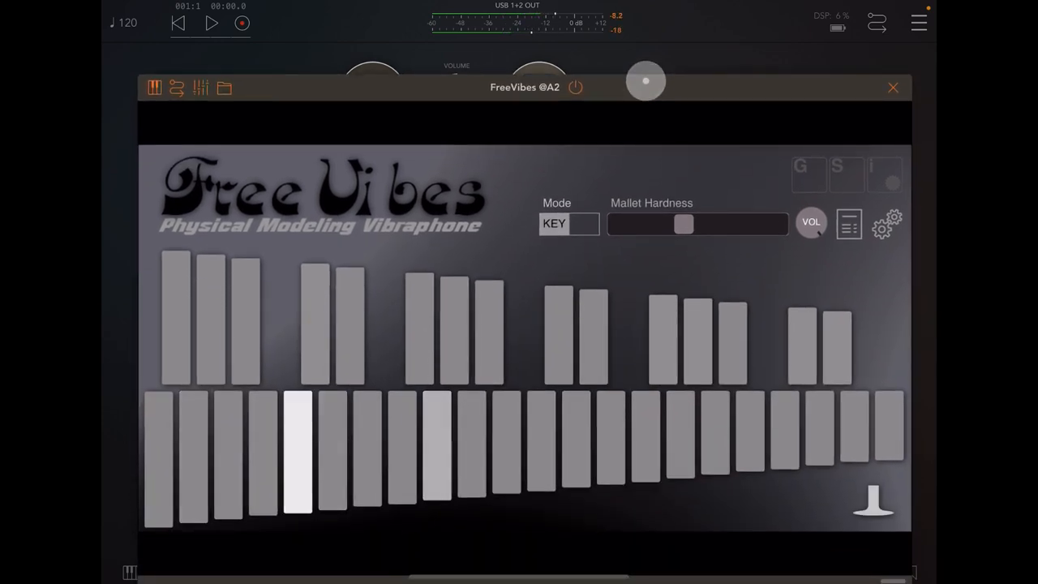
click(403, 446)
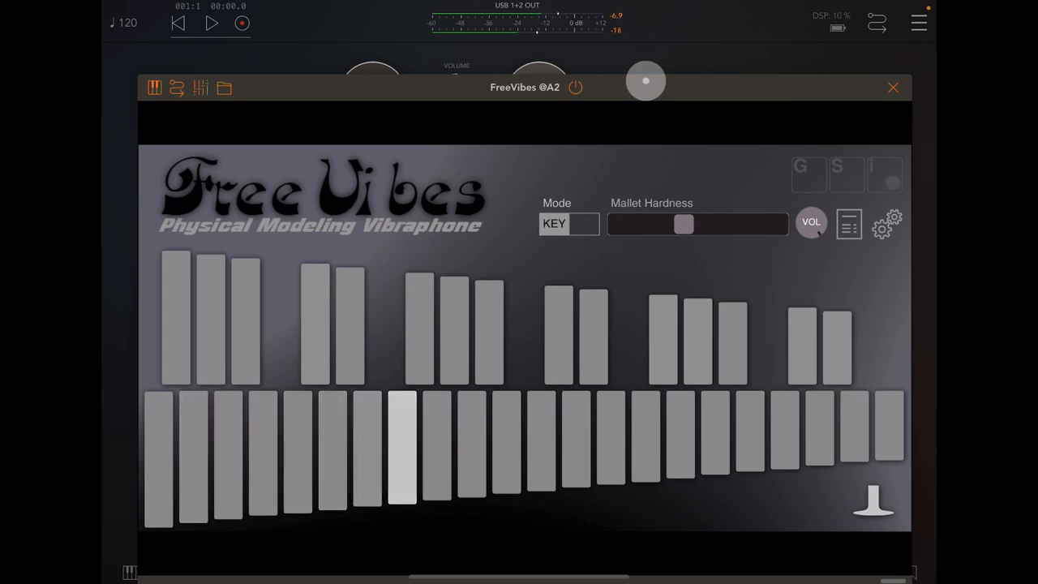
click(576, 450)
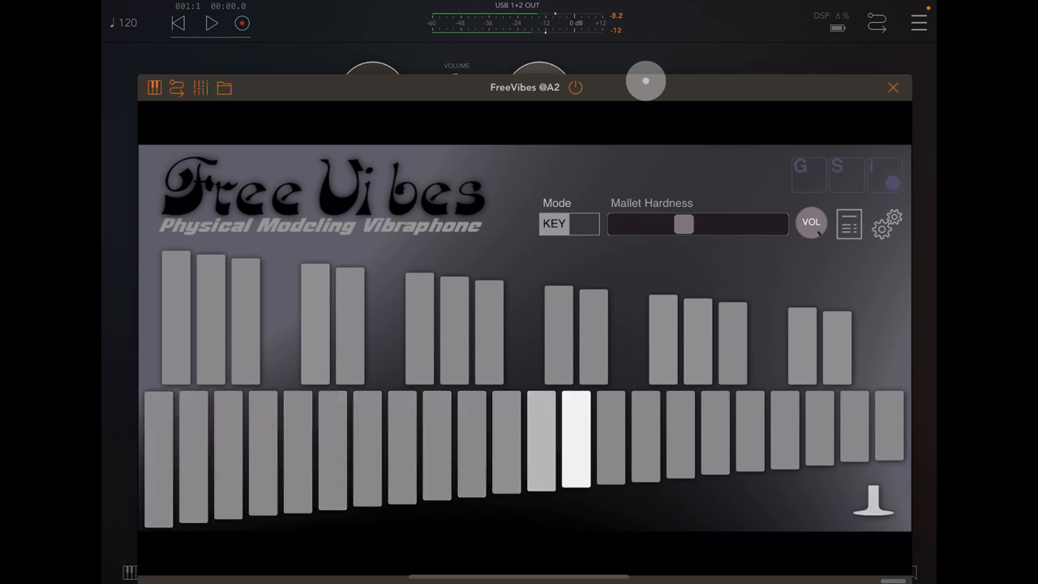
click(402, 446)
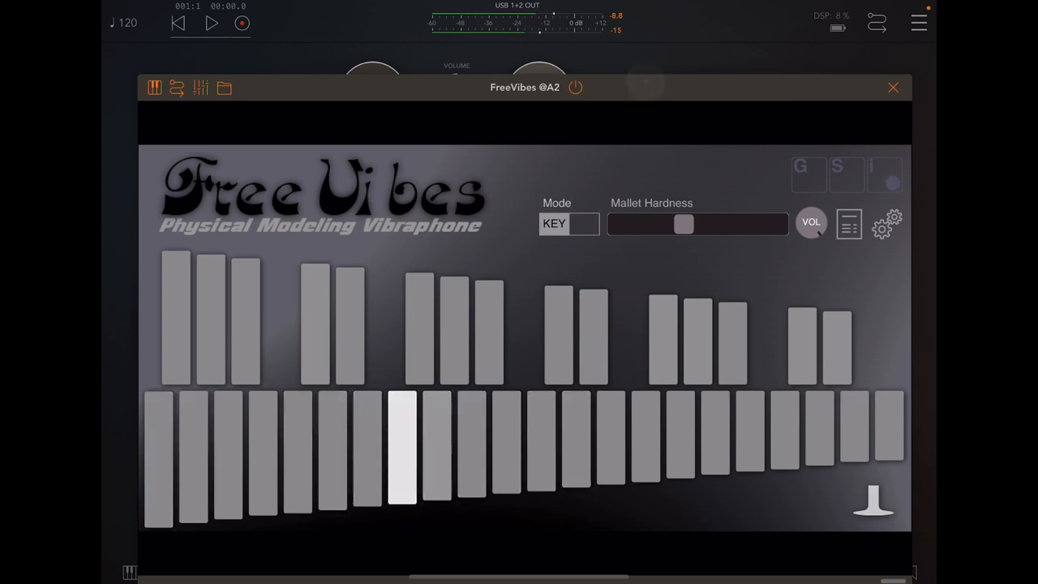
click(437, 447)
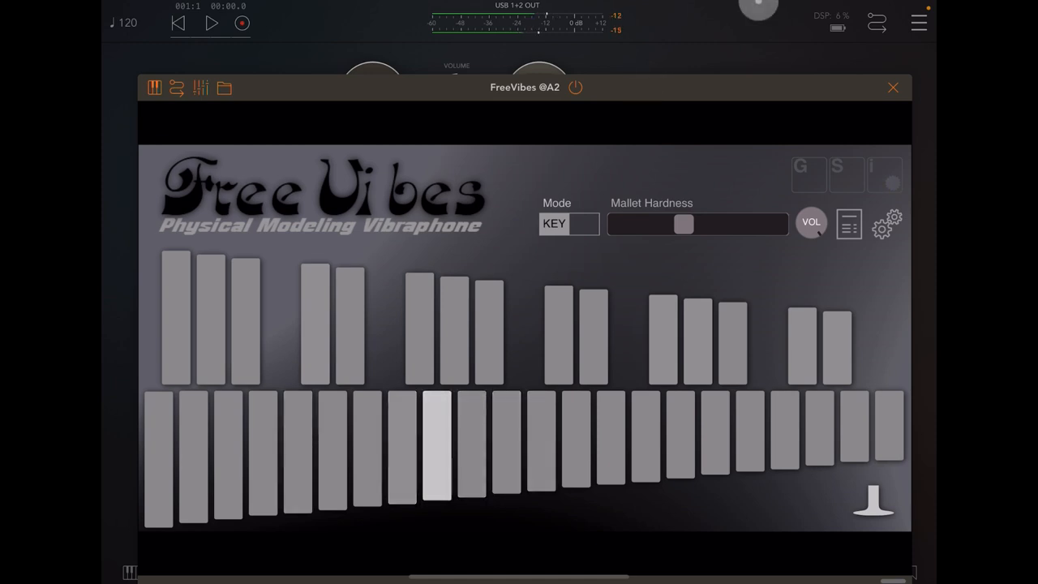
click(887, 225)
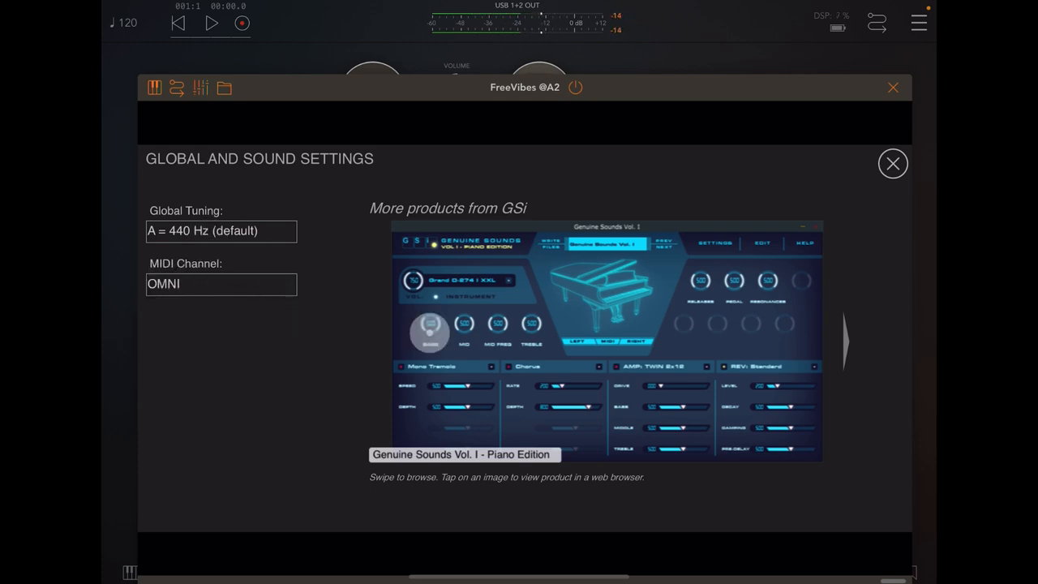
click(606, 340)
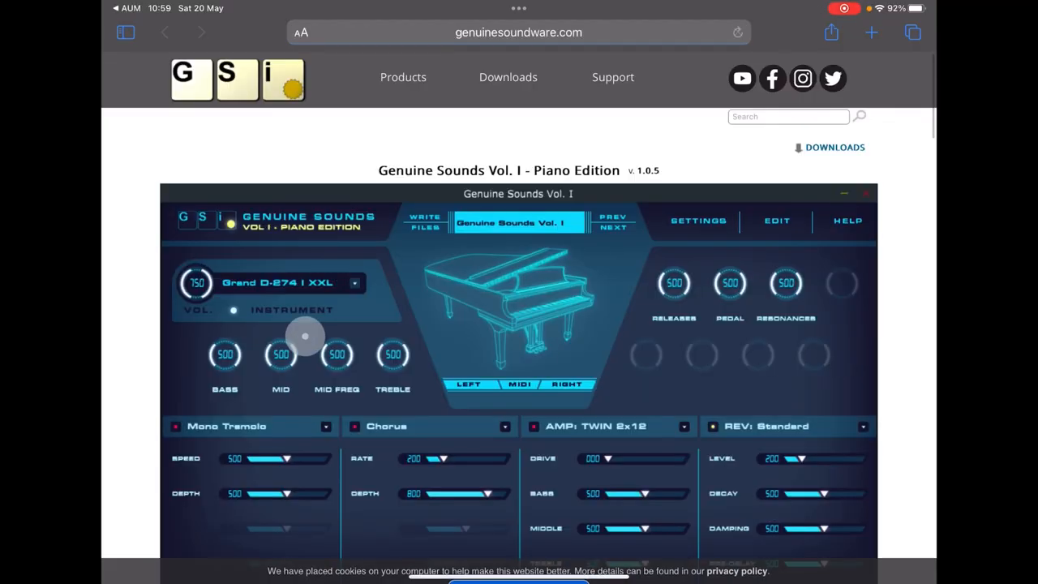
scroll(down, 3)
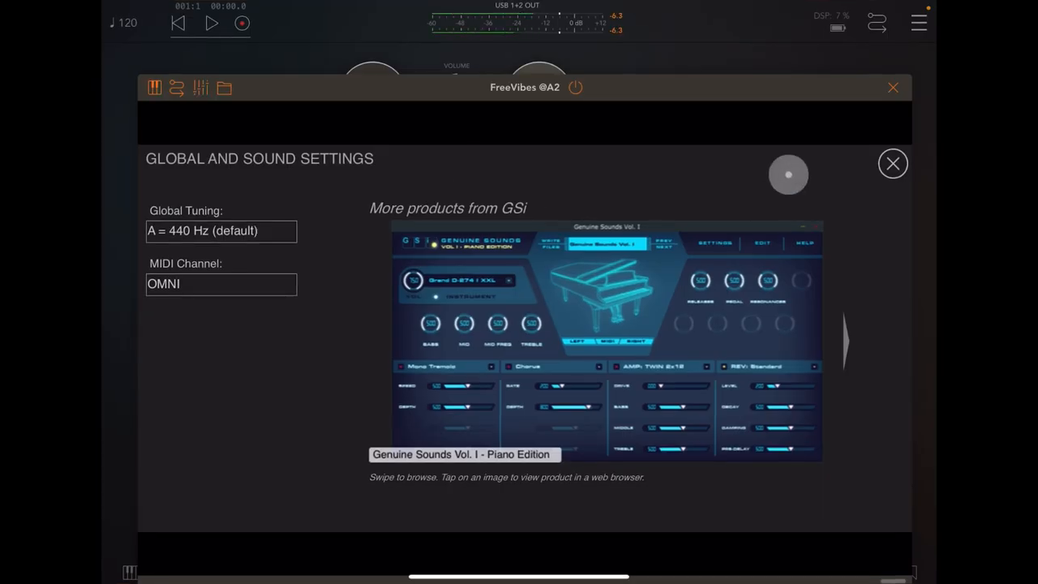
click(893, 163)
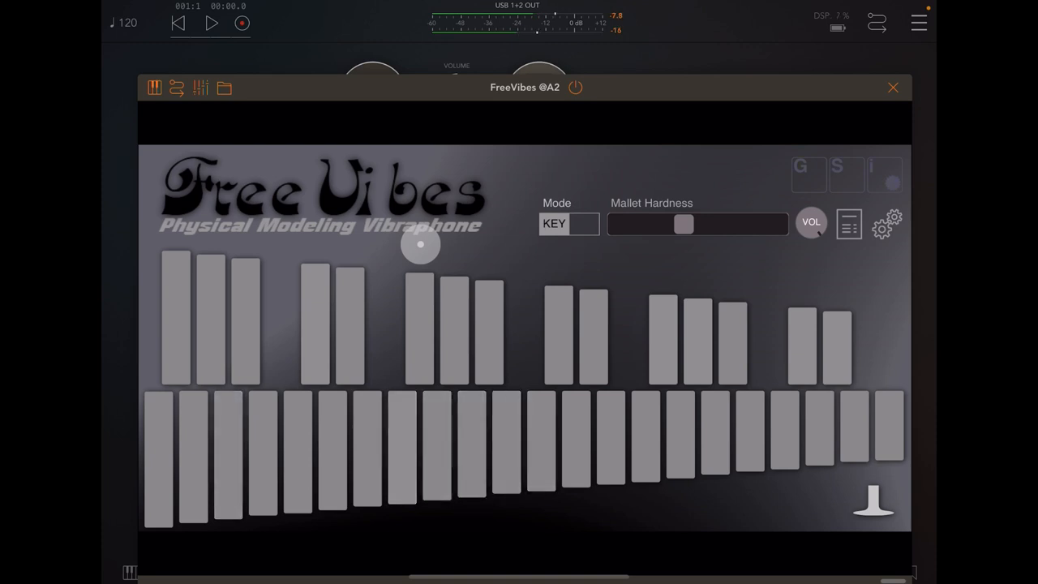
Play three more vibraphone notes, then close FreeVibes to return to the mixer.
click(784, 430)
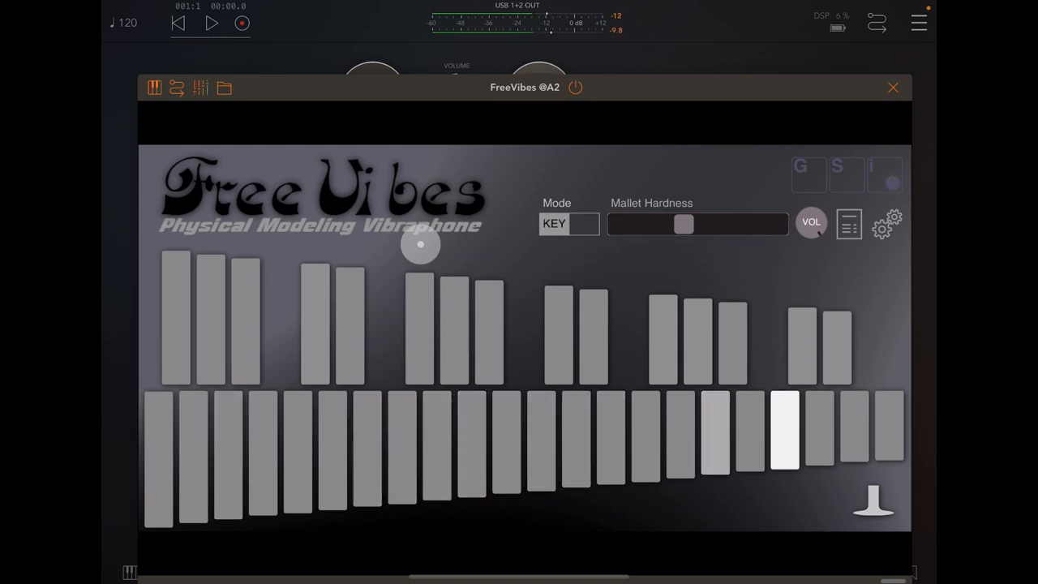
click(472, 446)
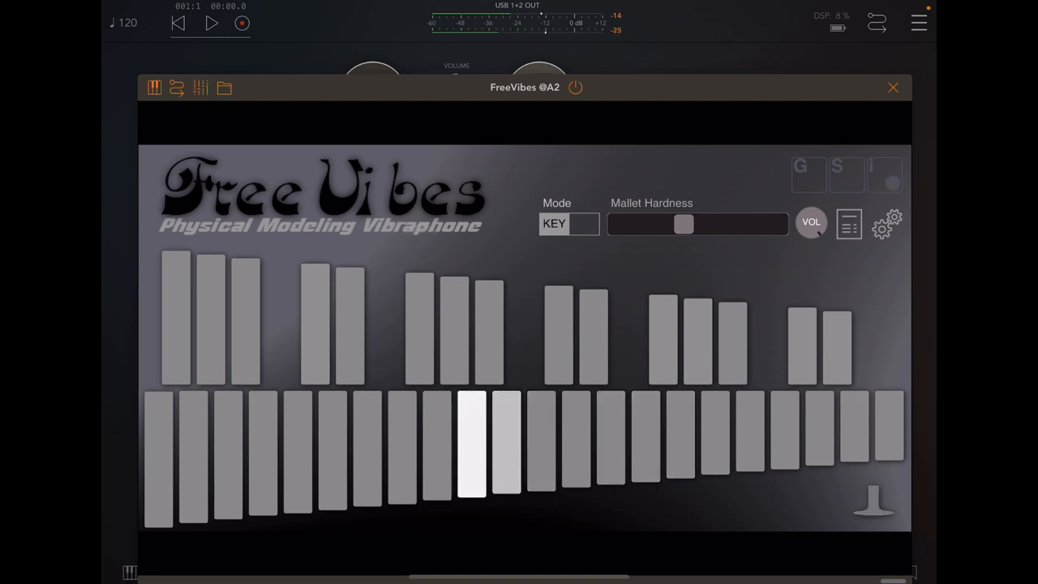
click(472, 446)
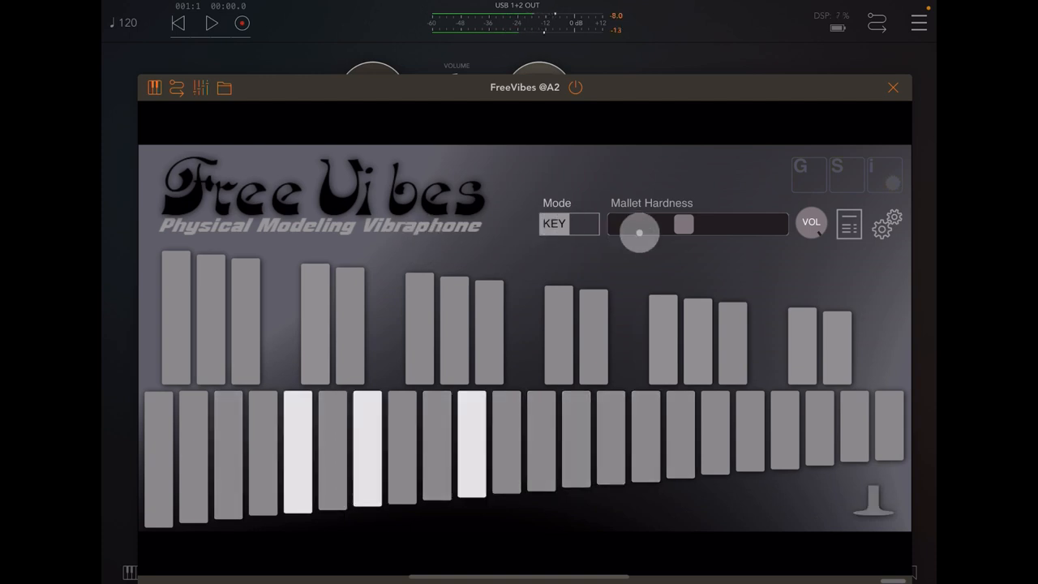
click(893, 86)
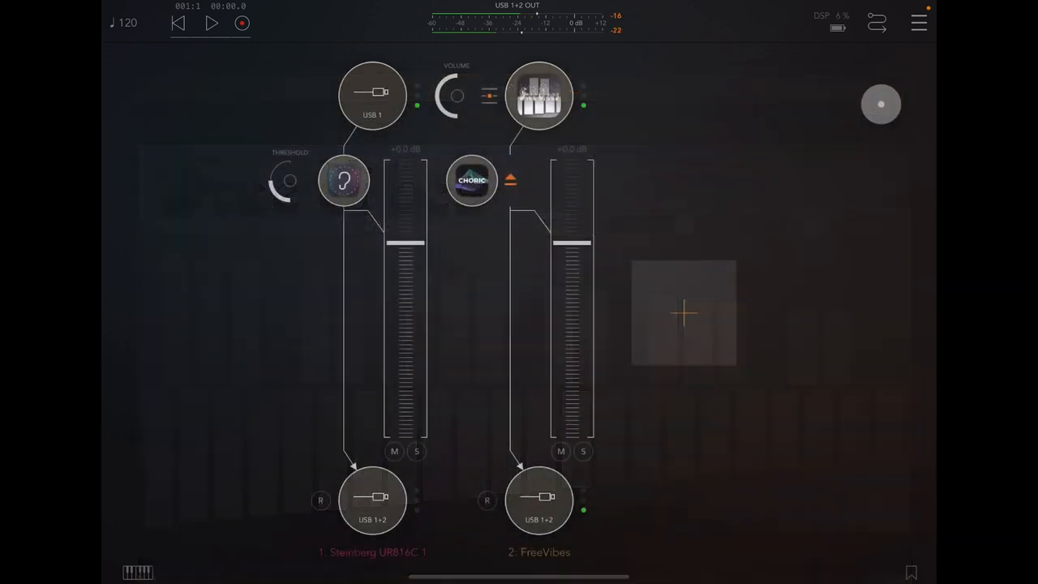
click(473, 180)
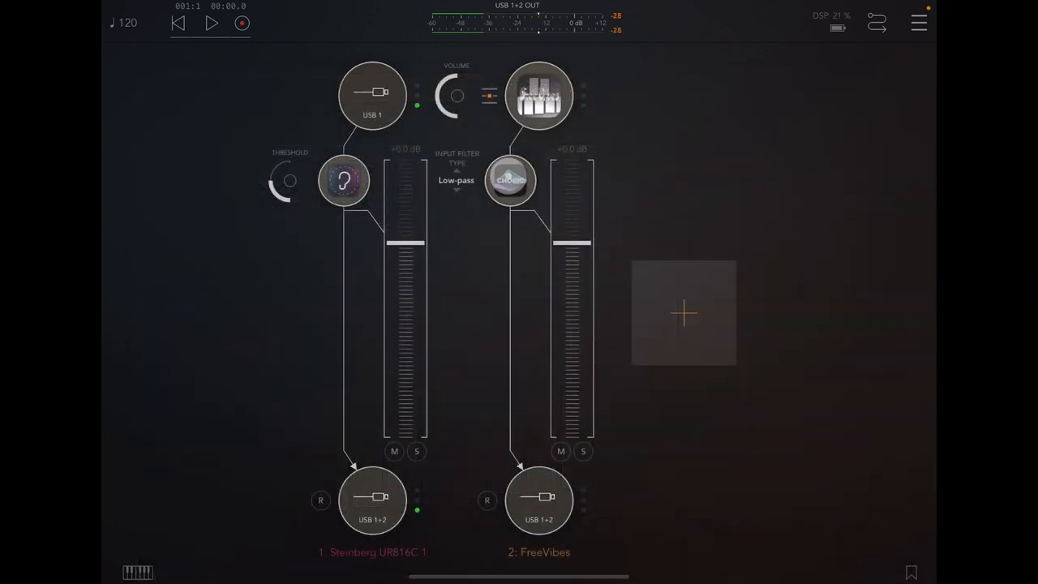
click(511, 179)
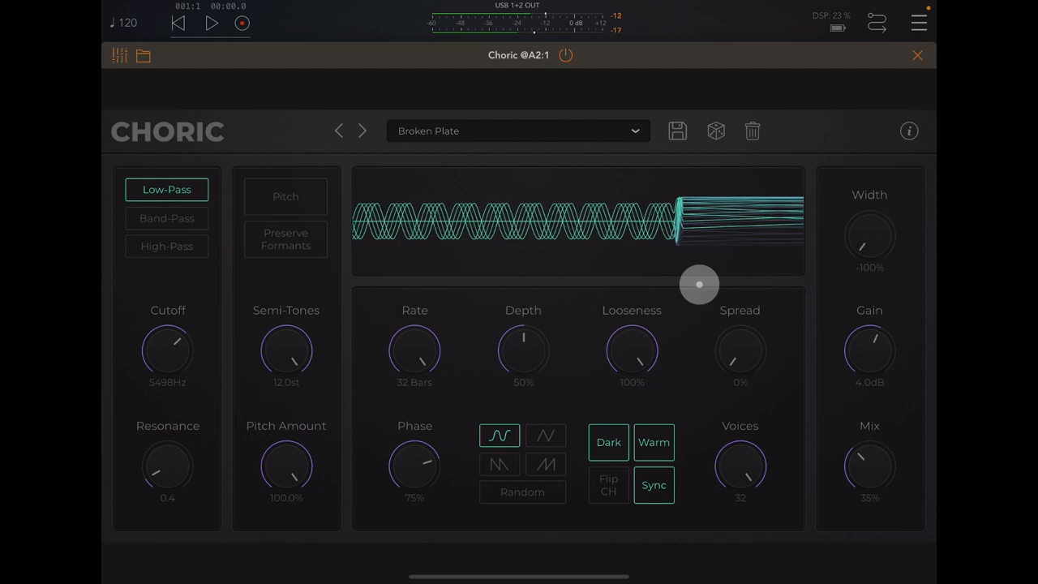
drag(699, 285, 507, 220)
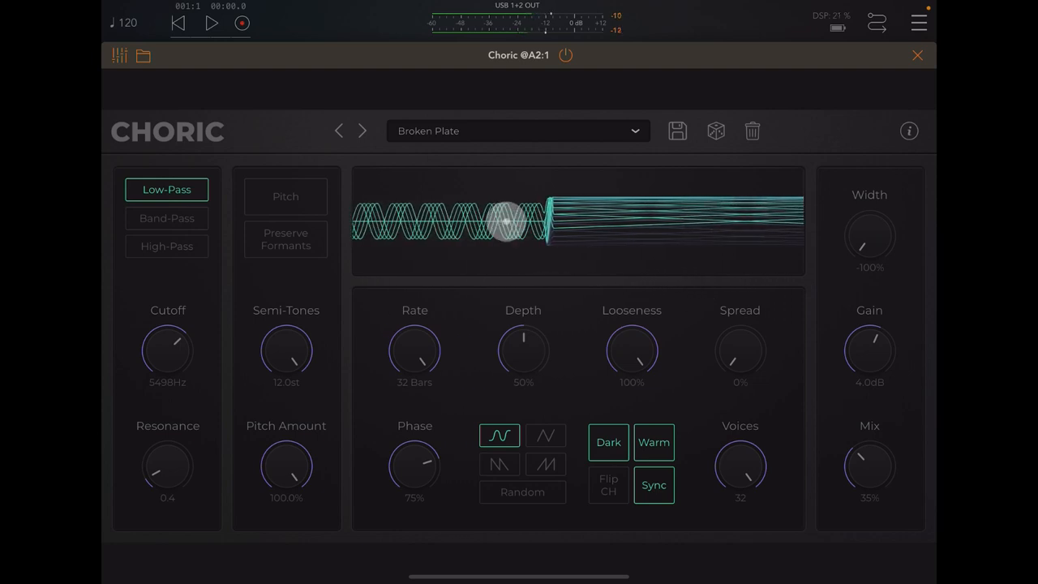
click(917, 55)
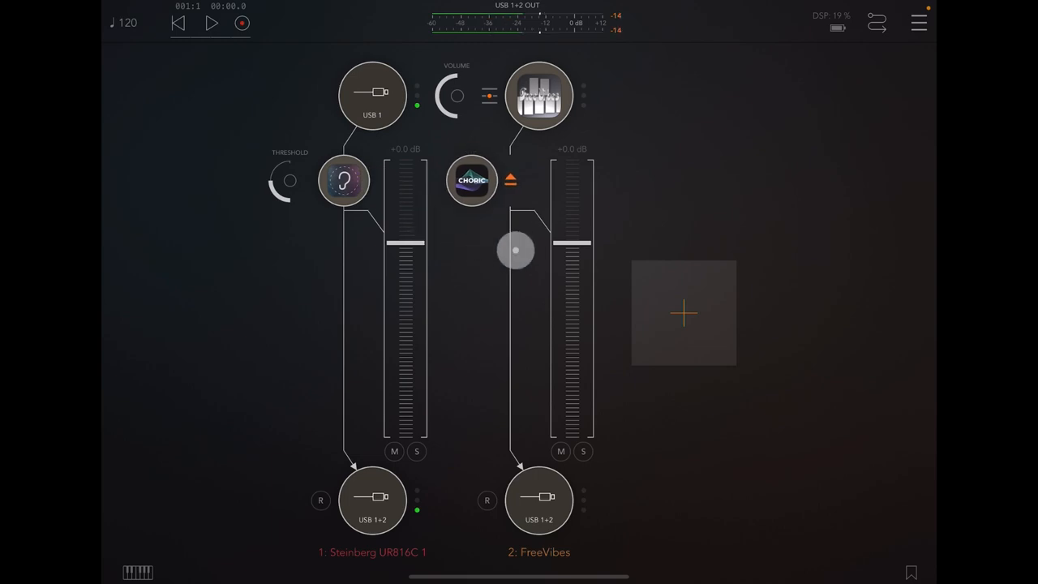
Insert Eventide Blackhole after Choric on the FreeVibes channel and nudge its MIX knob.
click(684, 314)
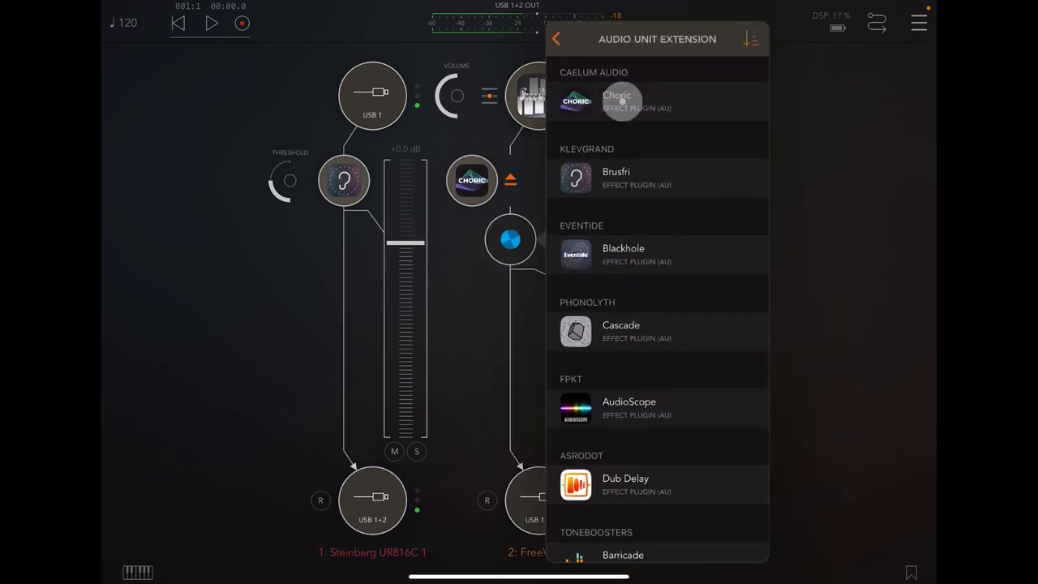
click(622, 254)
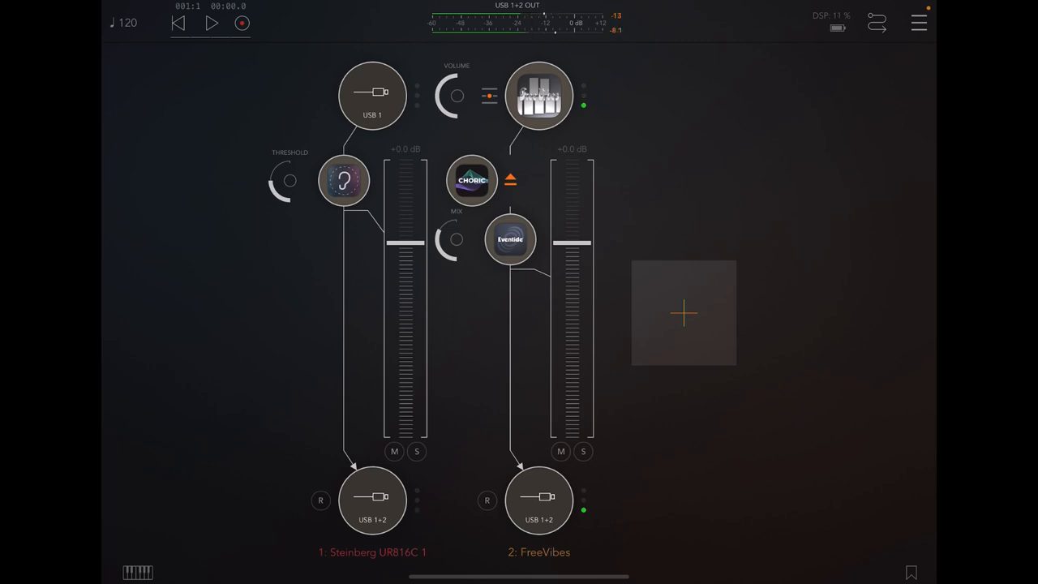
drag(455, 240, 453, 250)
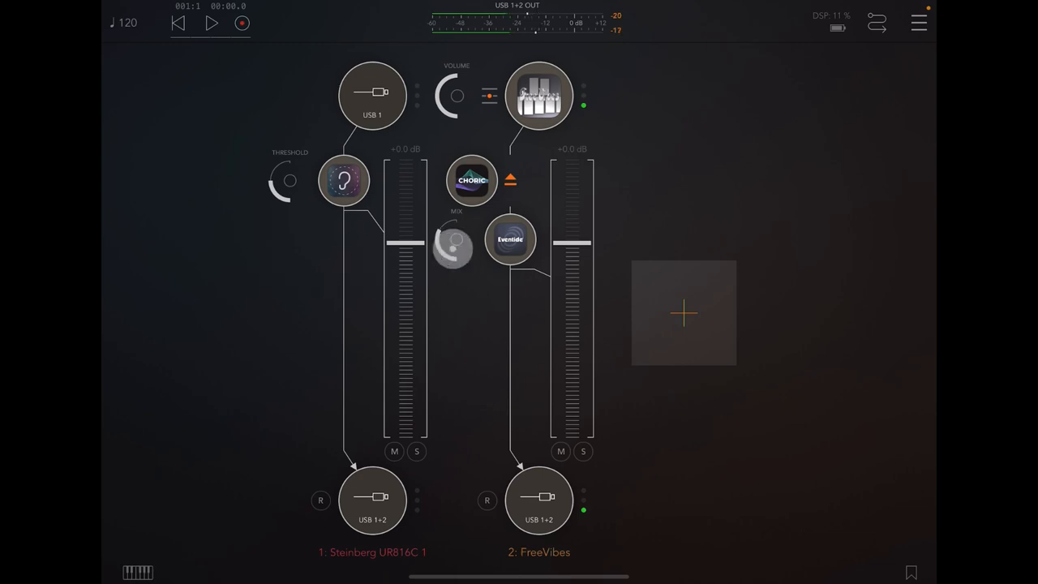
double_click(510, 238)
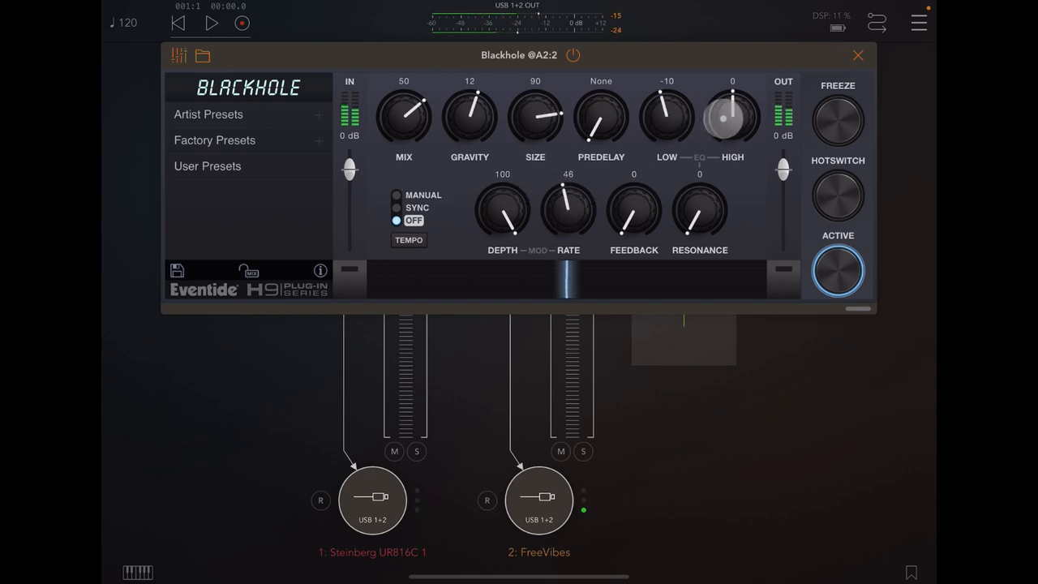
Raise Blackhole's HIGH, FEEDBACK, RESONANCE, GRAVITY and SIZE knobs, and tweak pre-delay and mix.
drag(732, 114, 732, 93)
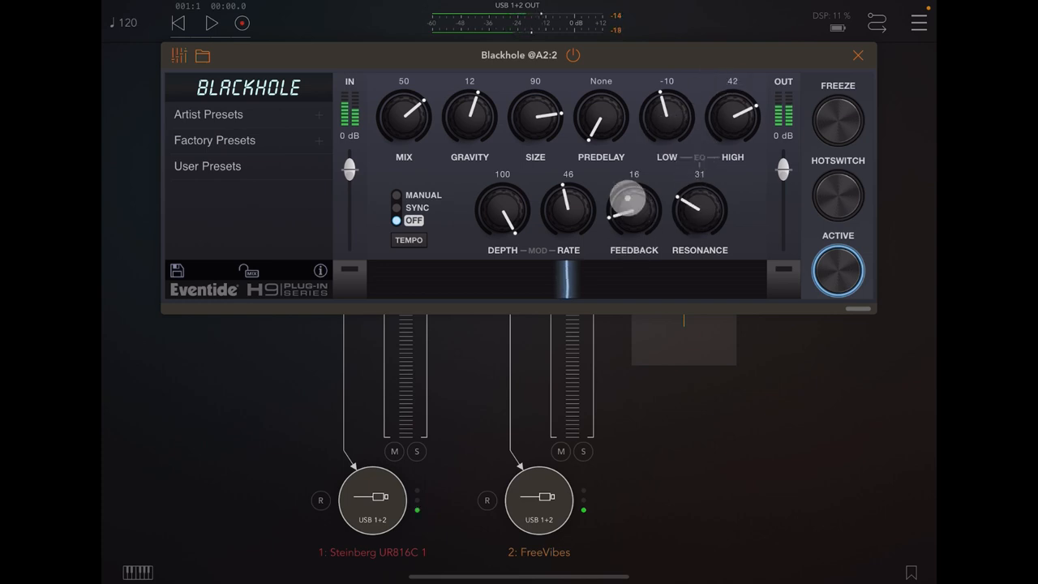
drag(635, 209, 647, 191)
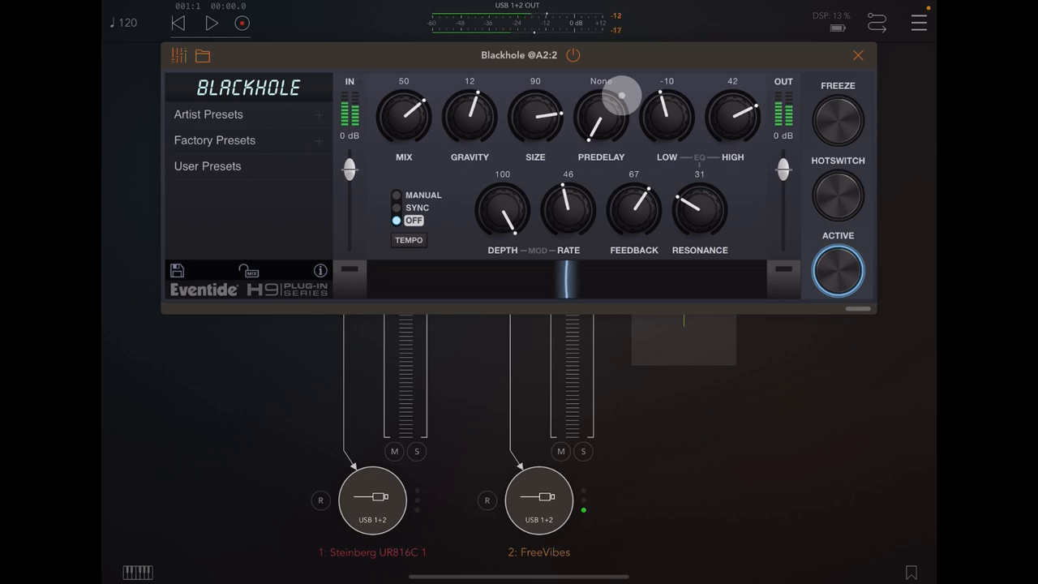
drag(469, 114, 487, 97)
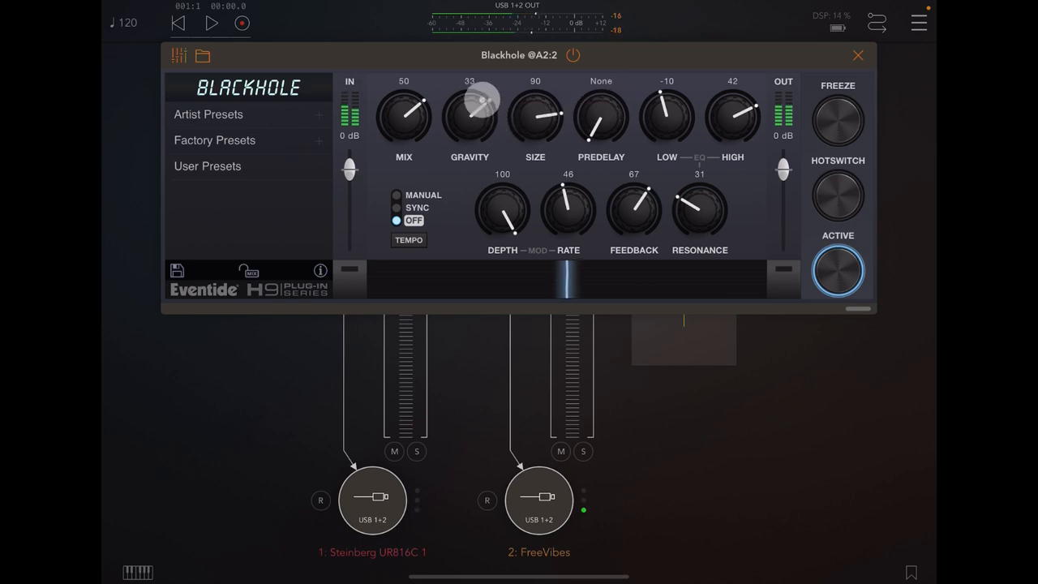
drag(535, 114, 535, 98)
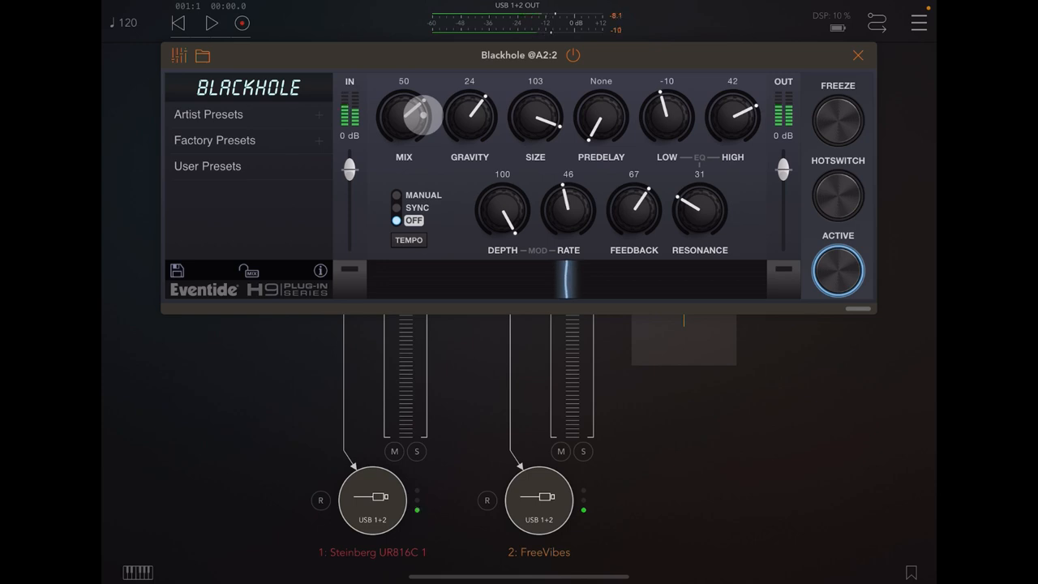
drag(413, 113, 426, 106)
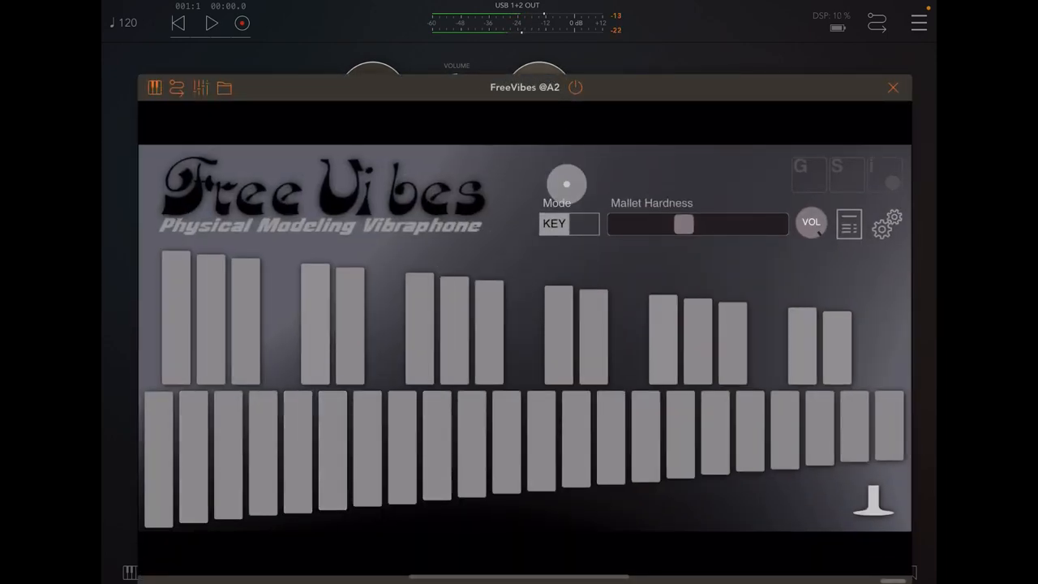
Switch FreeVibes Mode to MLT, play a bar, then return to KEY.
drag(567, 183, 584, 224)
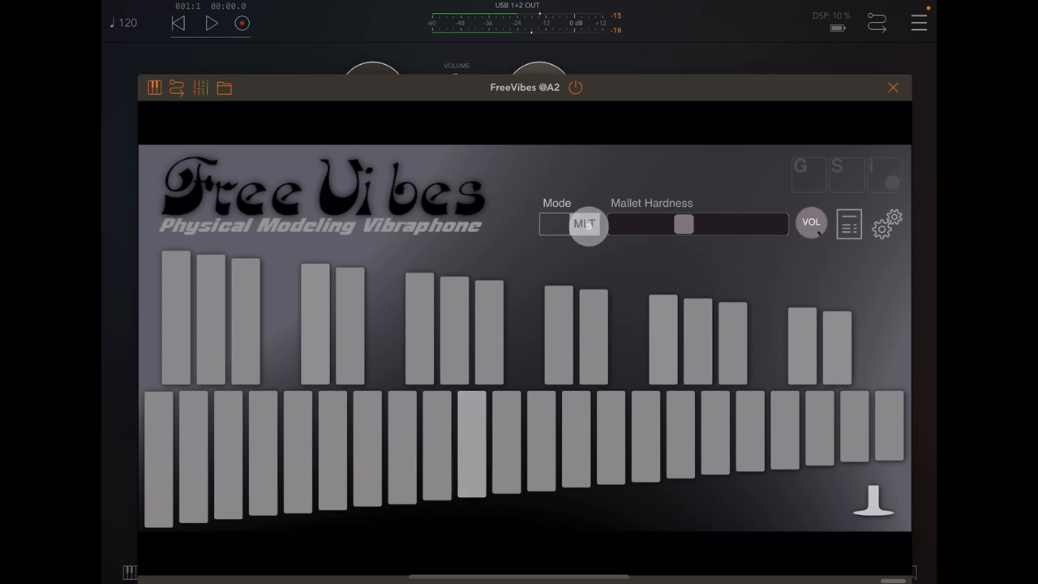
click(228, 454)
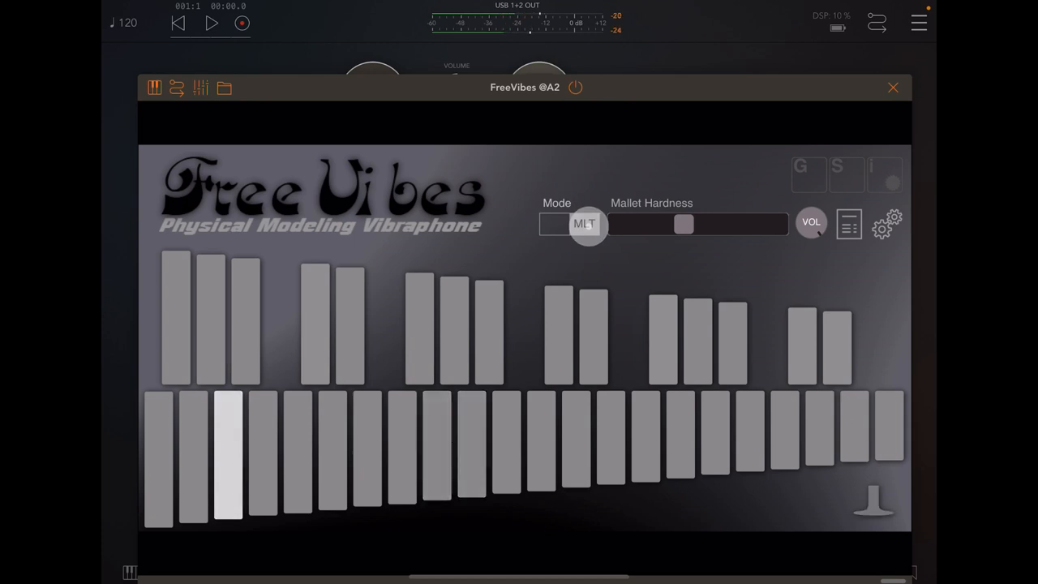
click(228, 454)
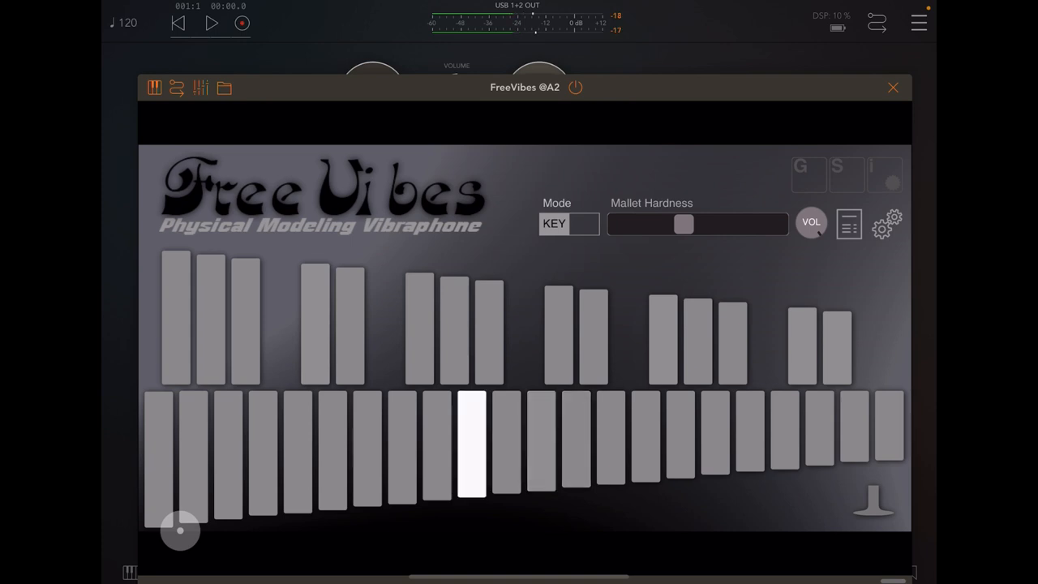
Play four more vibraphone notes through the effects and close the FreeVibes window.
click(331, 447)
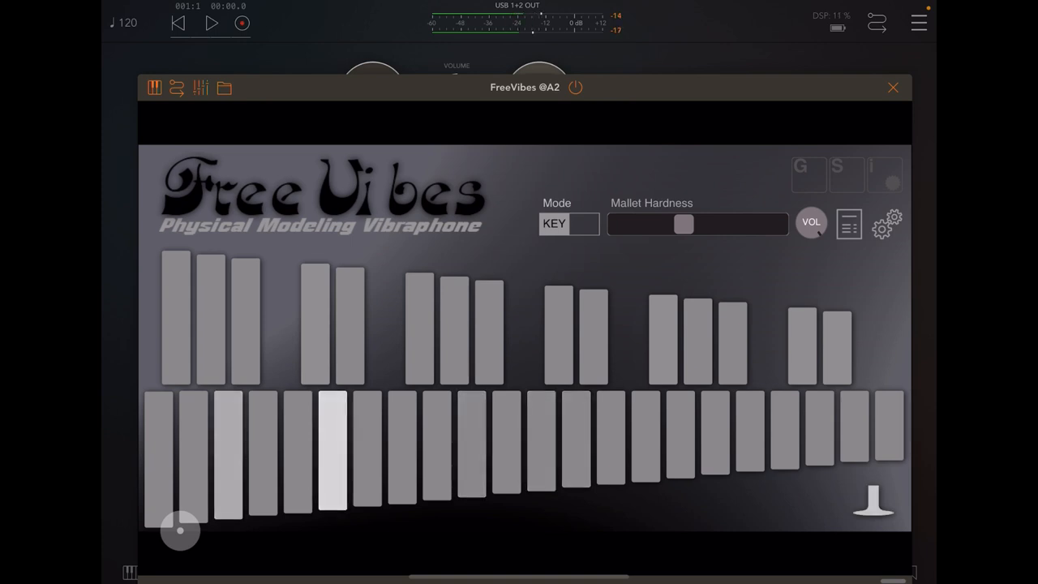
click(333, 450)
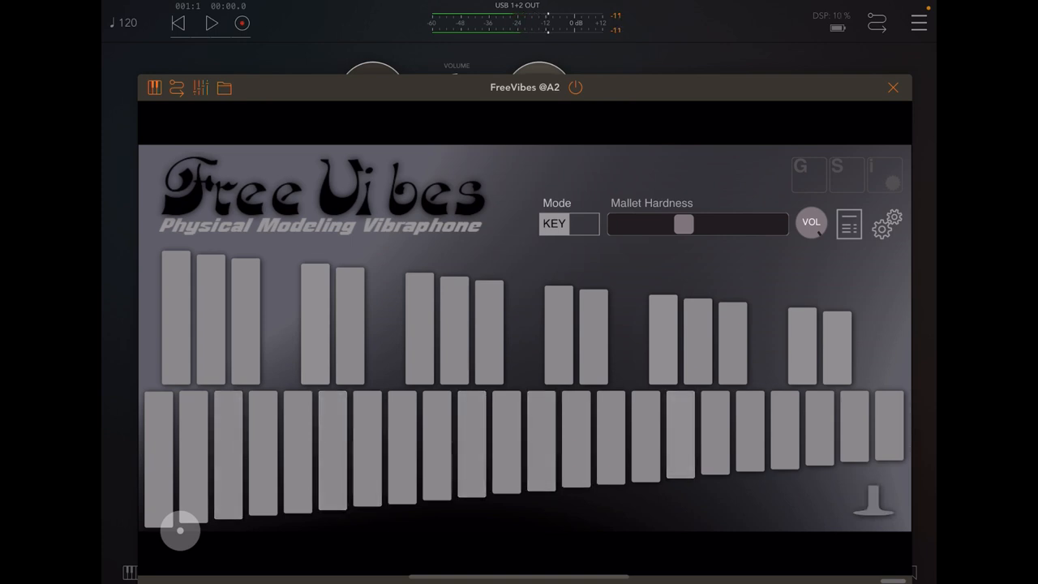
click(681, 434)
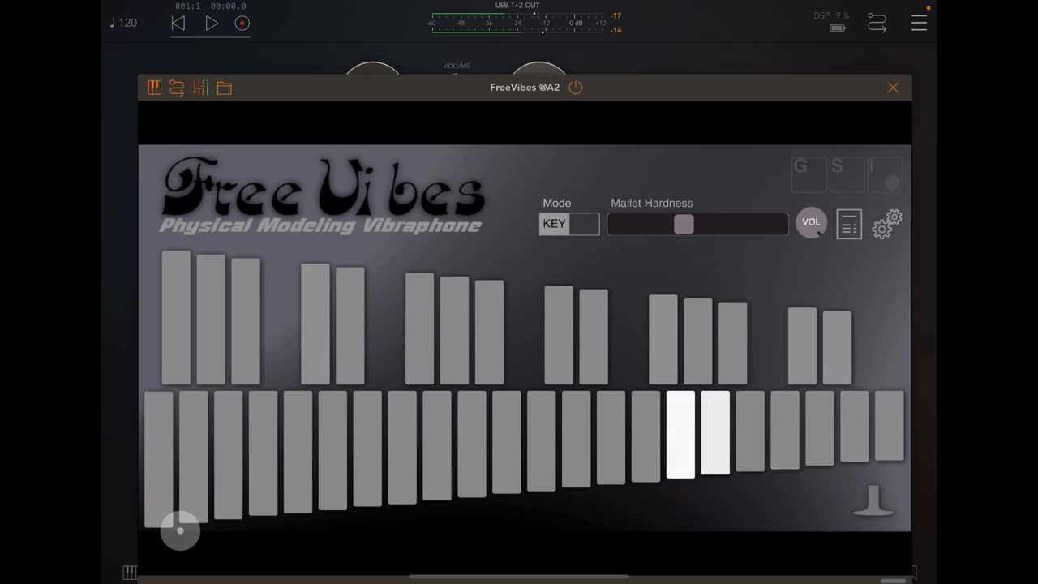
click(506, 442)
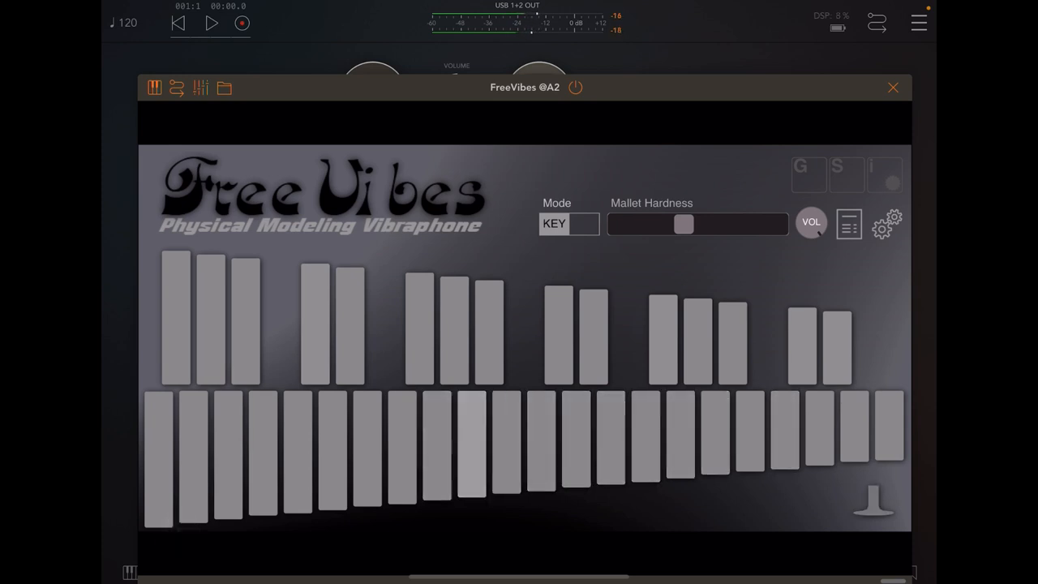
click(893, 87)
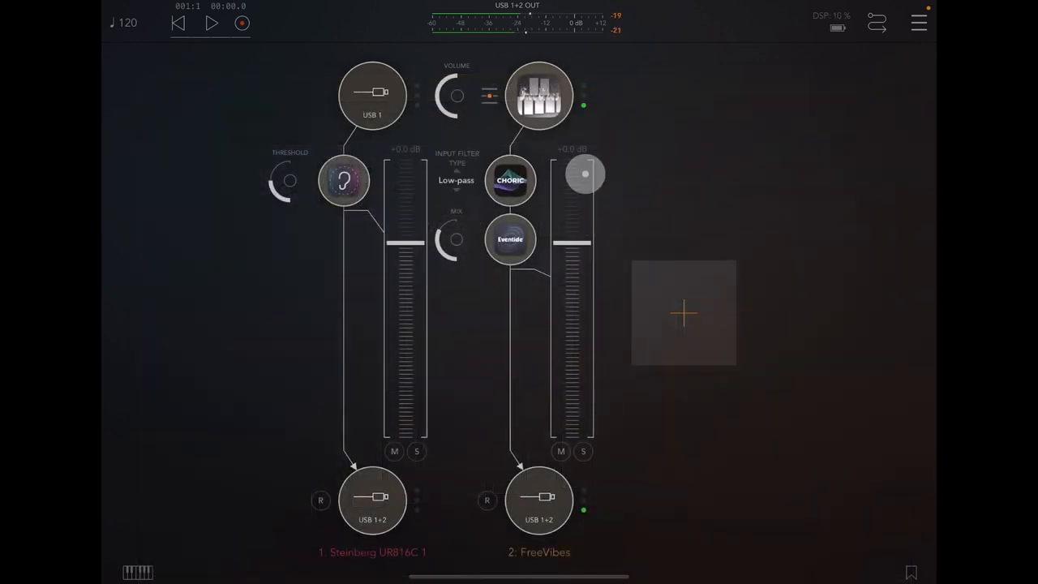
Load Choric's Classic > Ensemble preset, raise Gain, Spread and Voices, and close it.
double_click(510, 180)
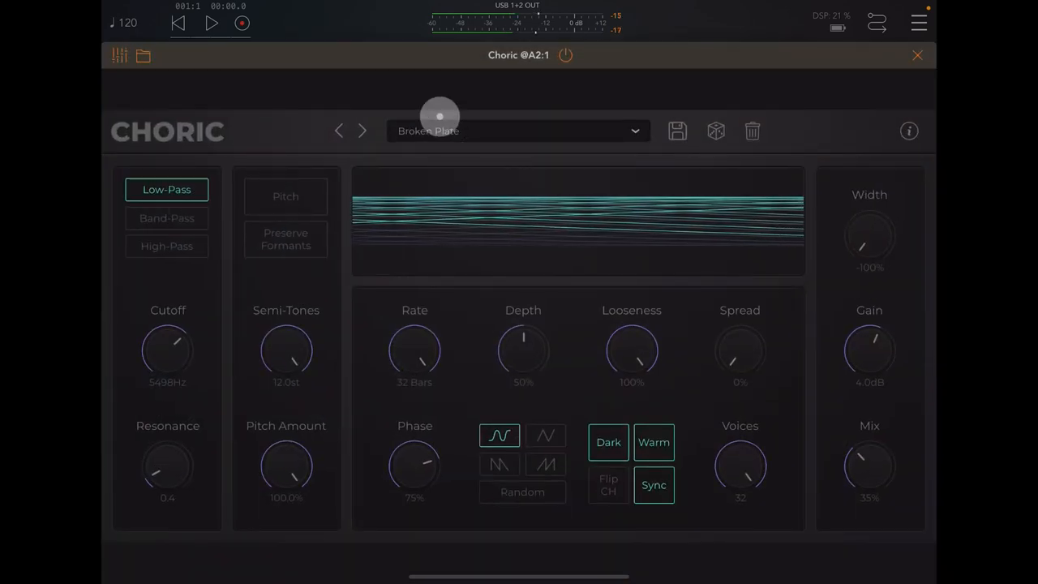
click(518, 131)
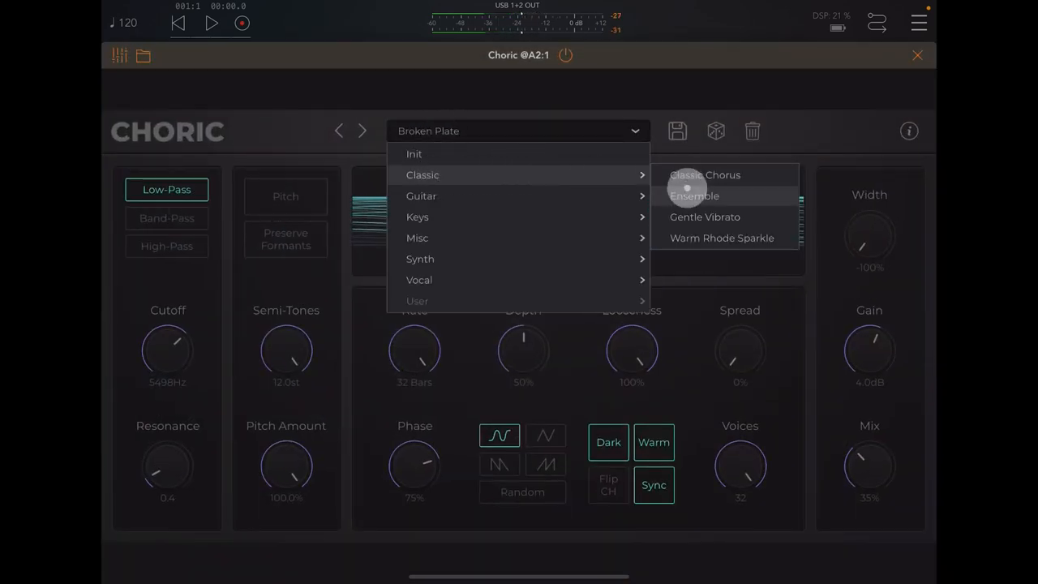
click(694, 196)
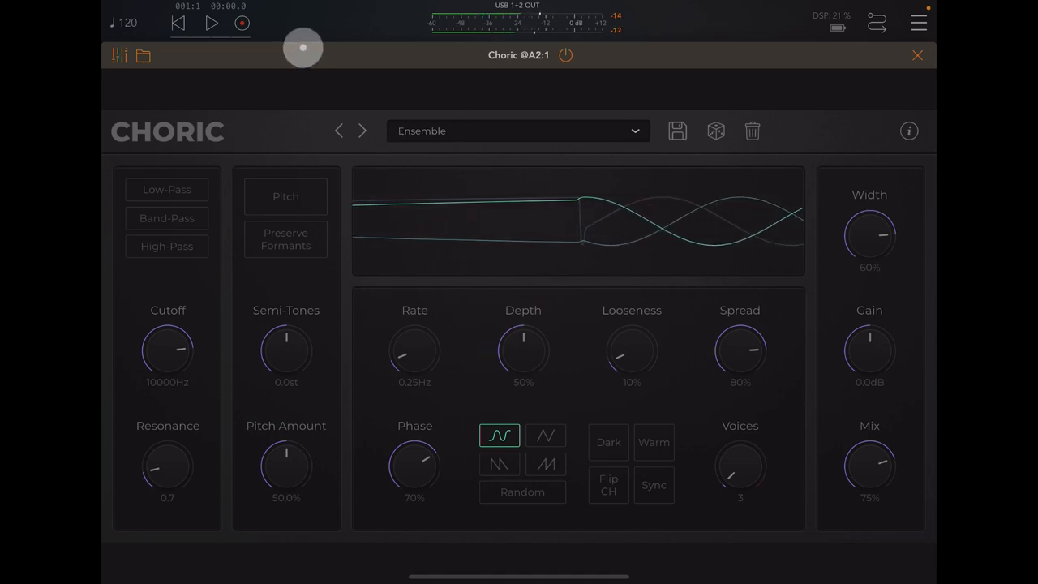
drag(869, 350, 841, 336)
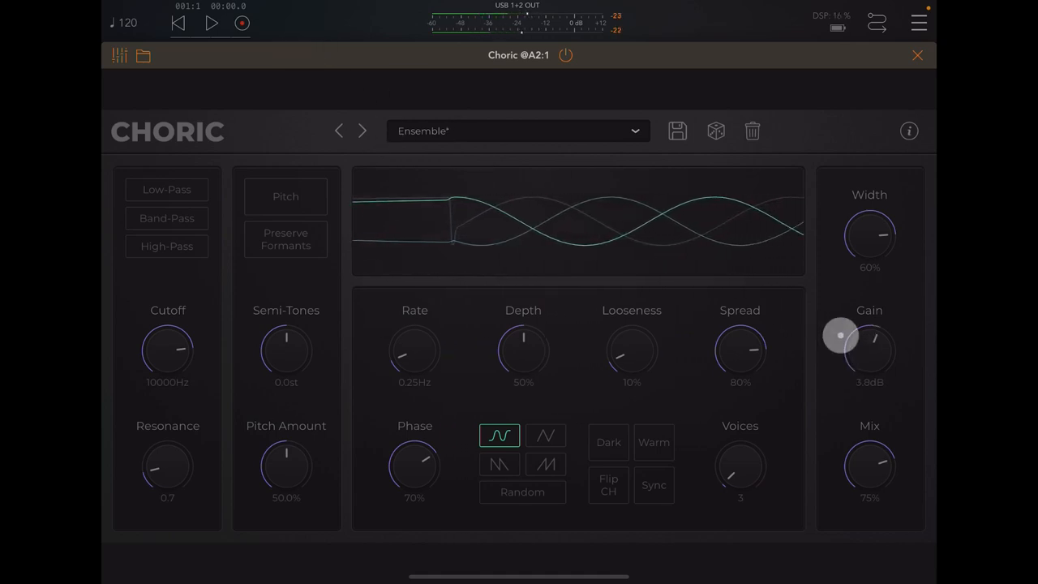
drag(844, 334, 848, 325)
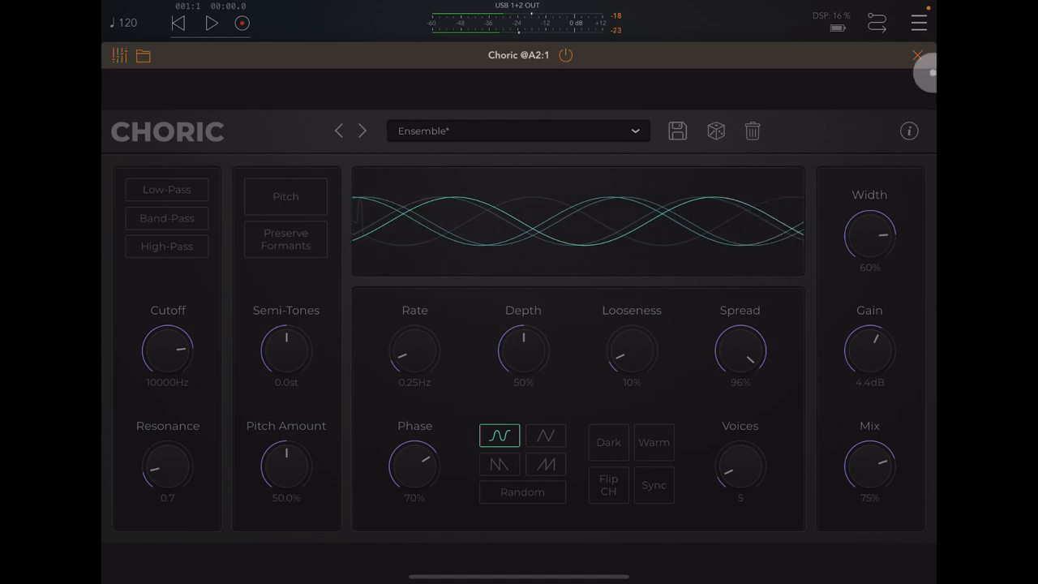
click(917, 56)
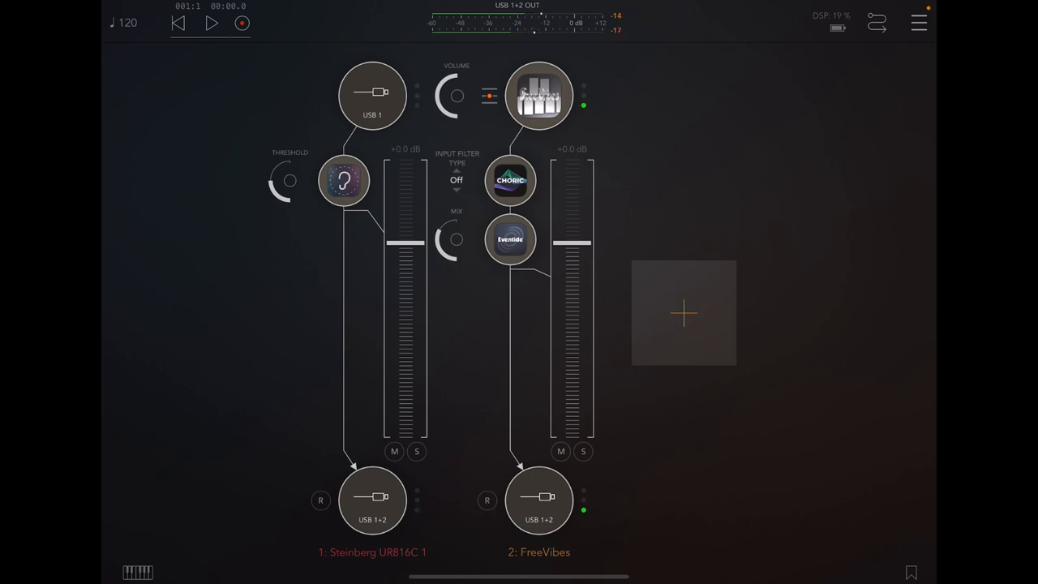
Drag the Eventide Blackhole node out of its insert slot on channel 2.
drag(510, 239, 463, 238)
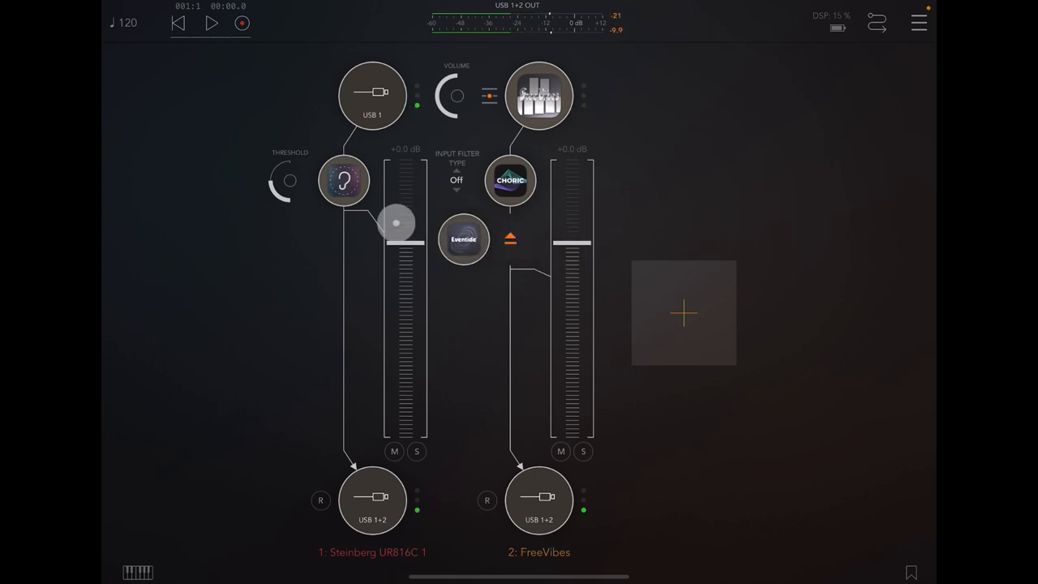